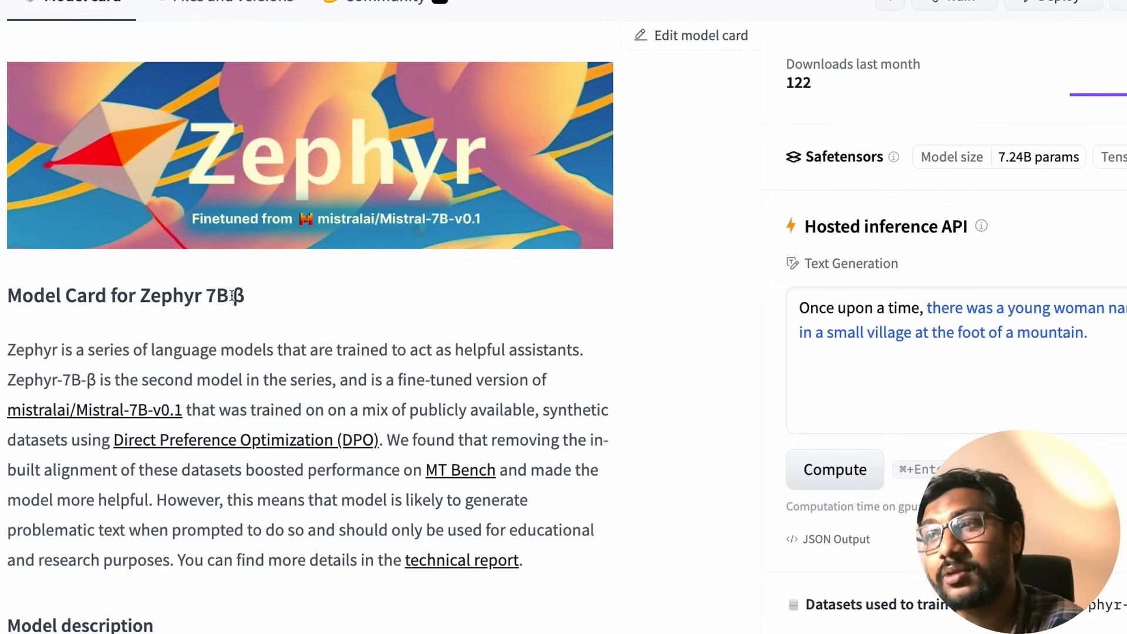
Scroll the model card down to the MT-Bench radar chart comparing Zephyr 7b with larger models
{"action": "scroll", "scroll_direction": "down", "scroll_amount": 3}
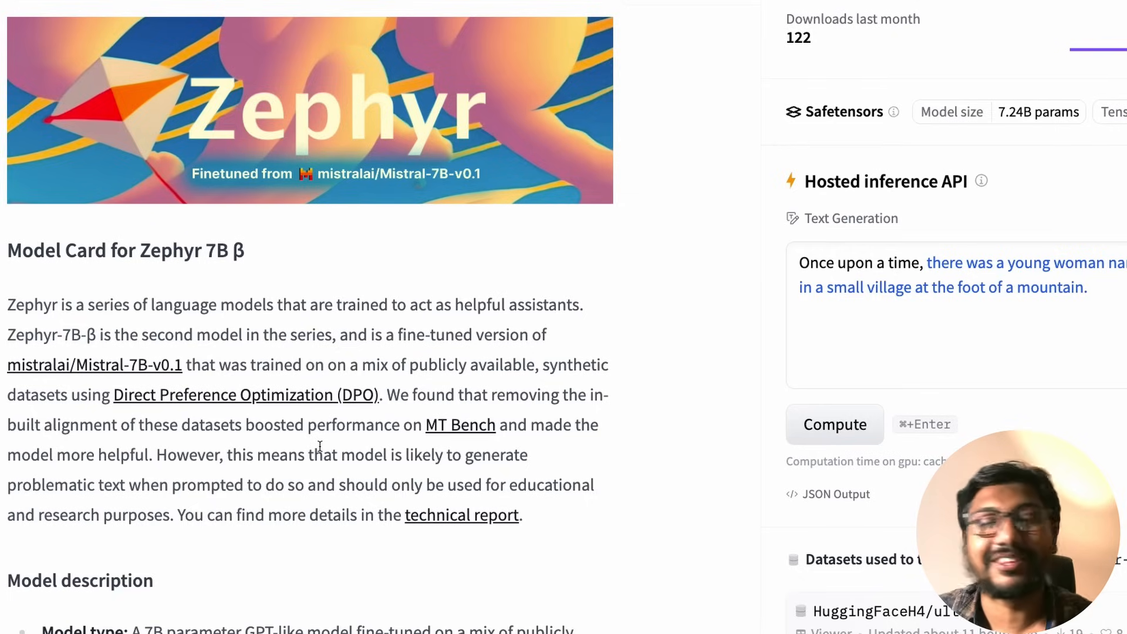
{"action": "scroll", "scroll_direction": "down", "scroll_amount": 3}
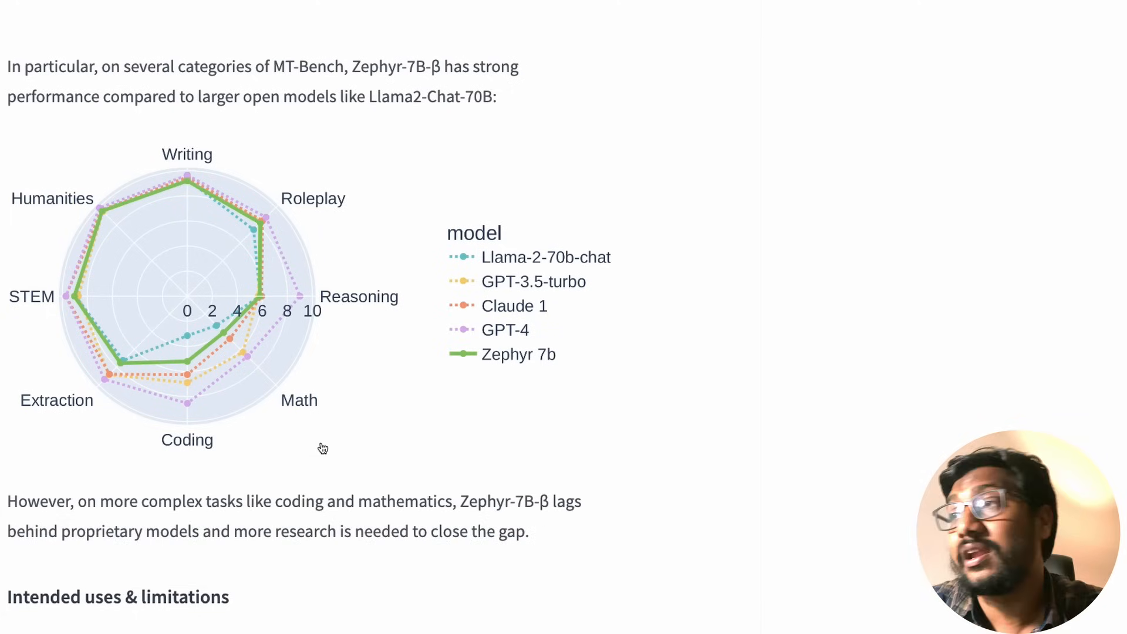
{"action": "mouse_move", "coordinate": [85, 157]}
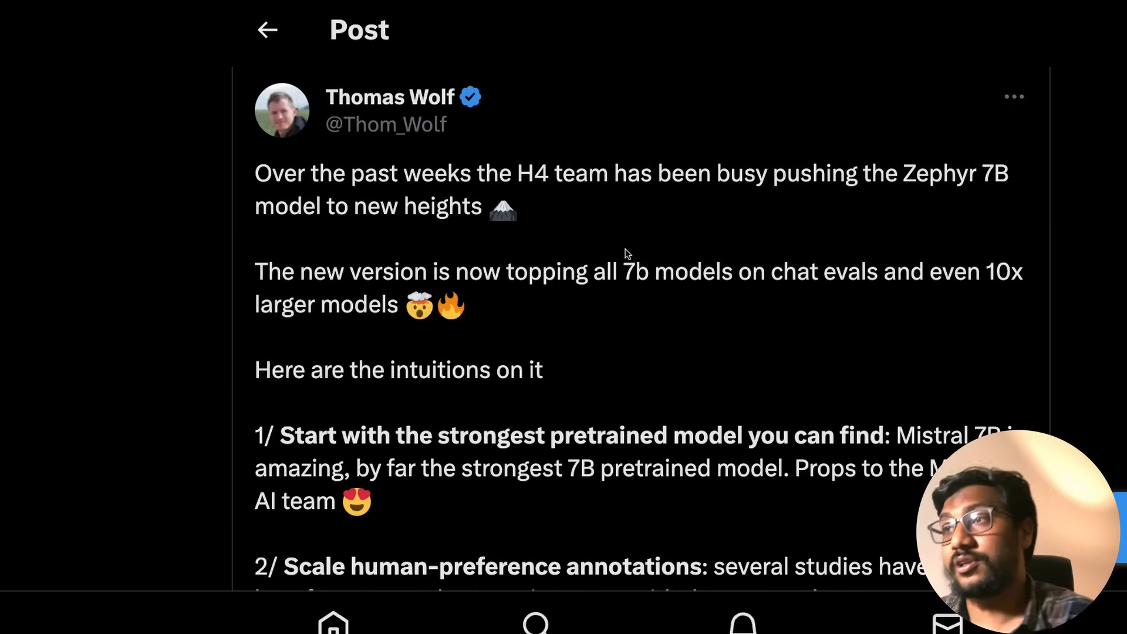
Read and highlight the opening points of Thomas Wolf's Zephyr 7B announcement thread
{"action": "scroll", "scroll_direction": "down", "scroll_amount": 3}
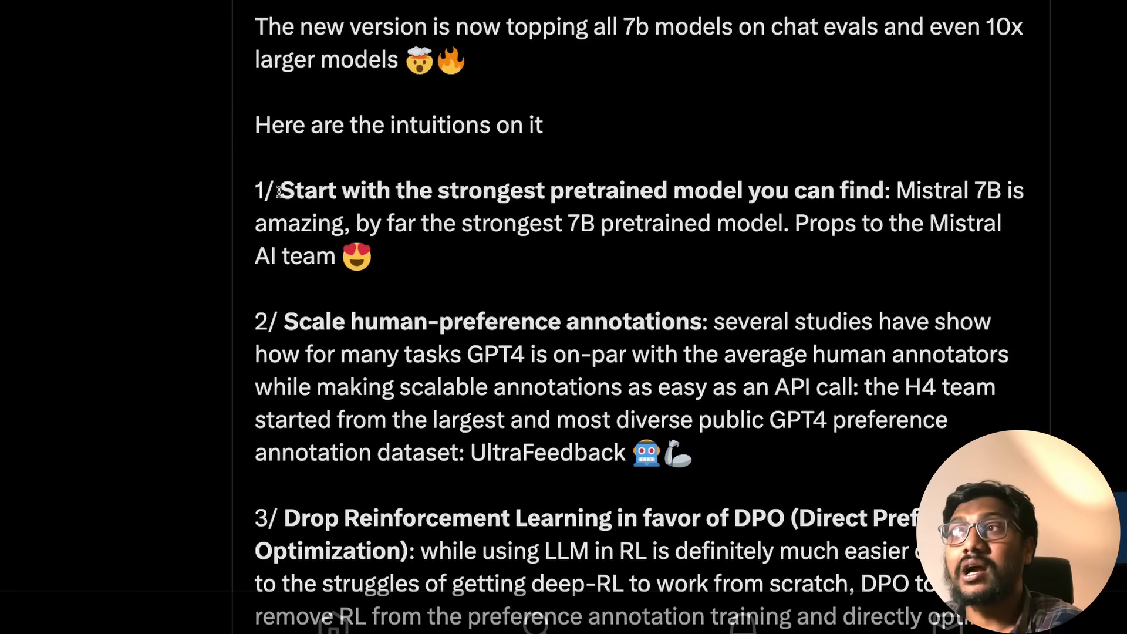
{"action": "left_click_drag", "start_coordinate": [279, 190], "coordinate": [883, 191]}
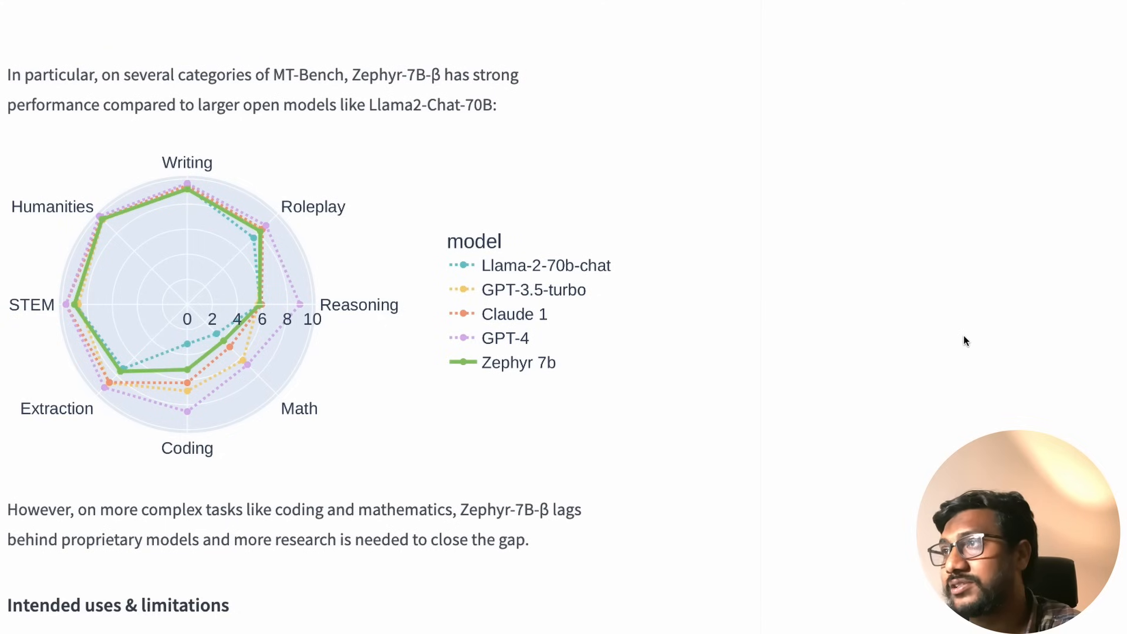
Open the HuggingFaceH4/ultrafeedback_binarized dataset from 'Datasets used to train'
{"action": "scroll", "scroll_direction": "down", "scroll_amount": 3}
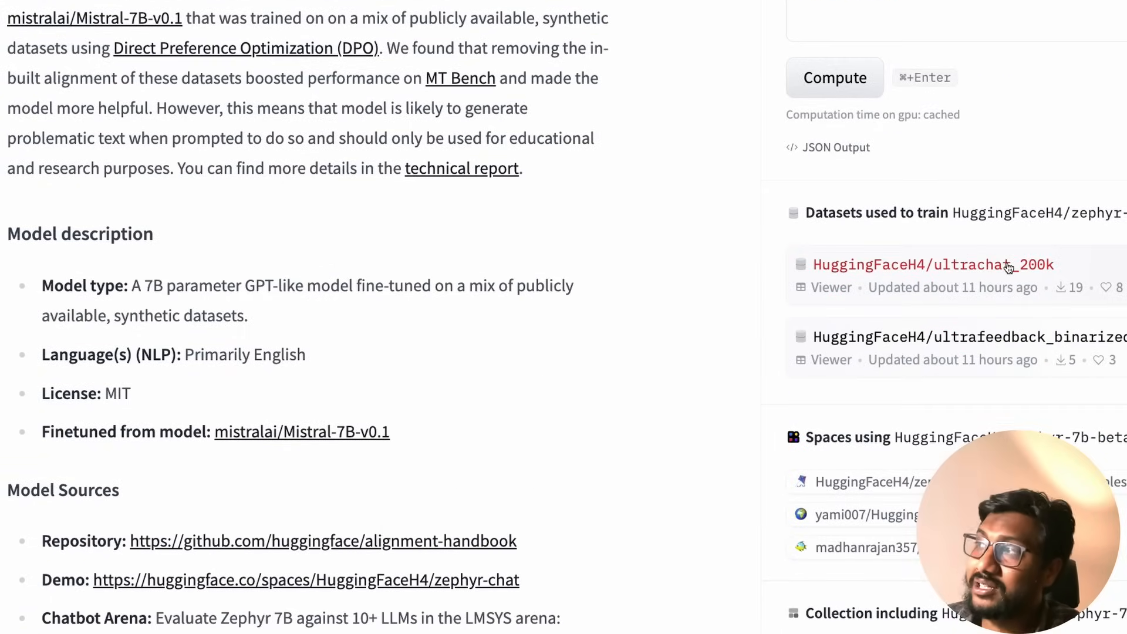
{"action": "left_click", "coordinate": [934, 265]}
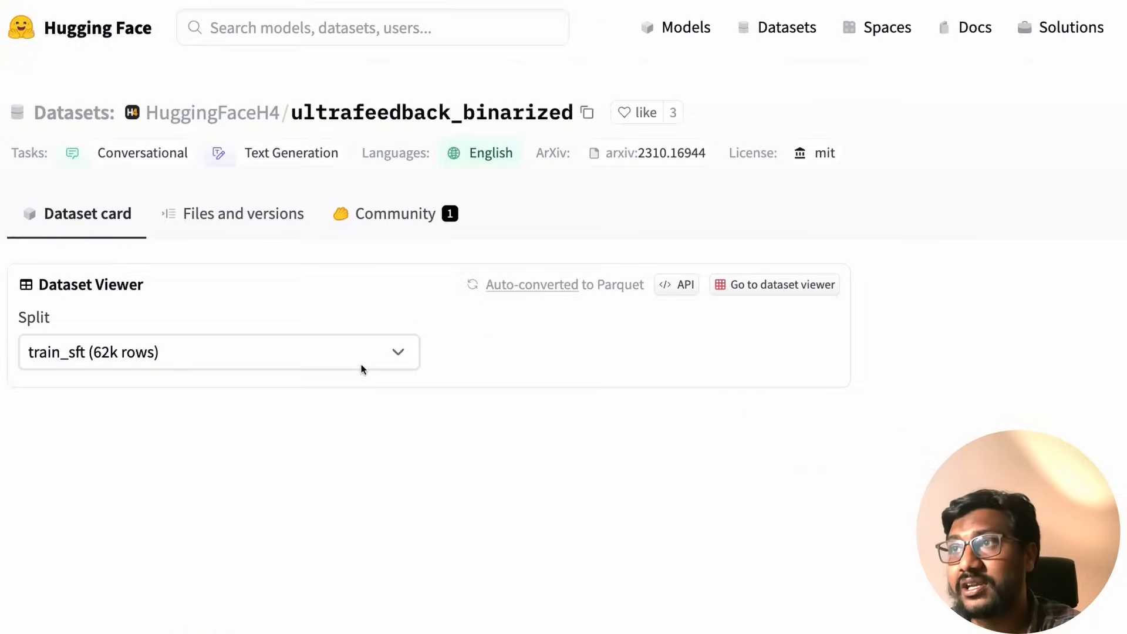
Preview the prompt rows of the train_sft split in the Dataset Viewer table
{"action": "scroll", "scroll_direction": "down", "scroll_amount": 3}
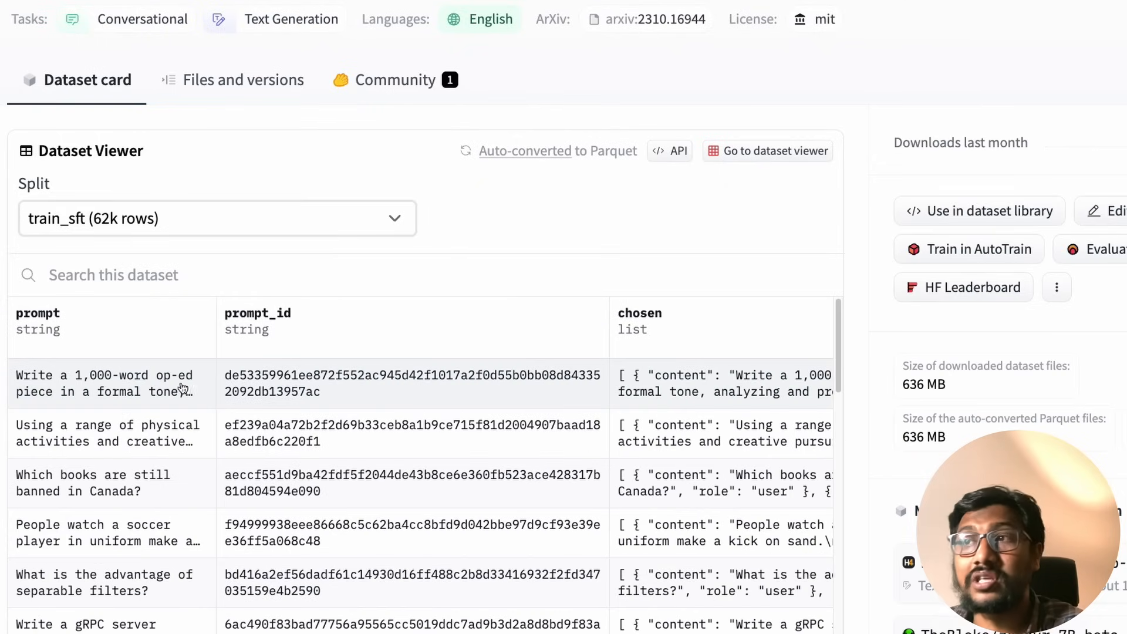
{"action": "scroll", "scroll_direction": "right", "scroll_amount": 3}
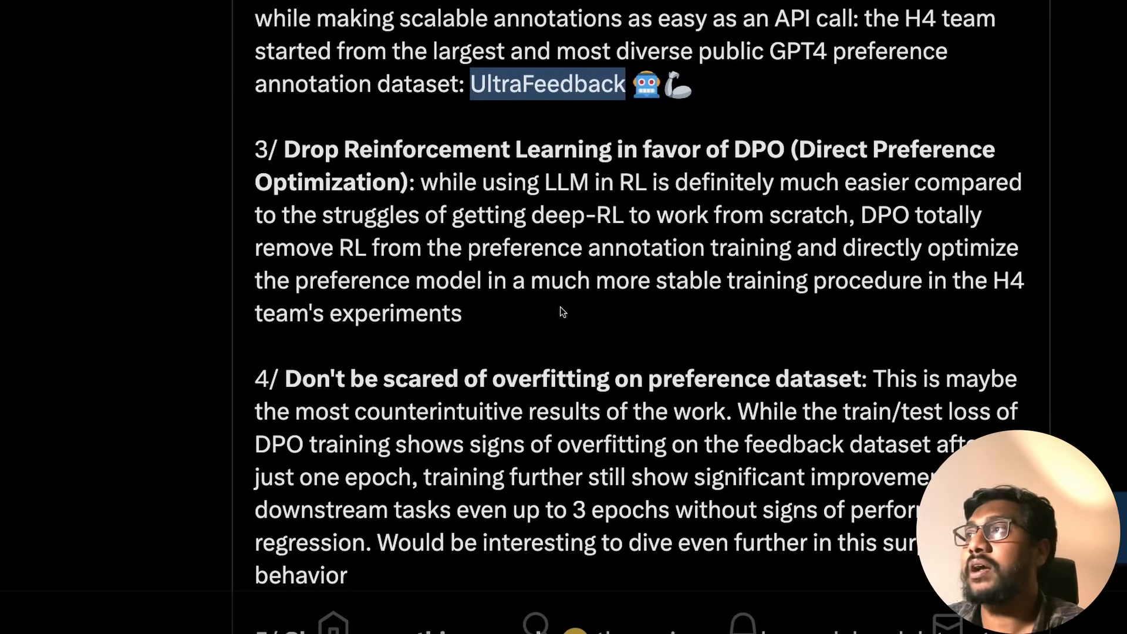
Highlight the thread's DPO term and the phrase about overfitting on the preference dataset
{"action": "double_click", "coordinate": [758, 150]}
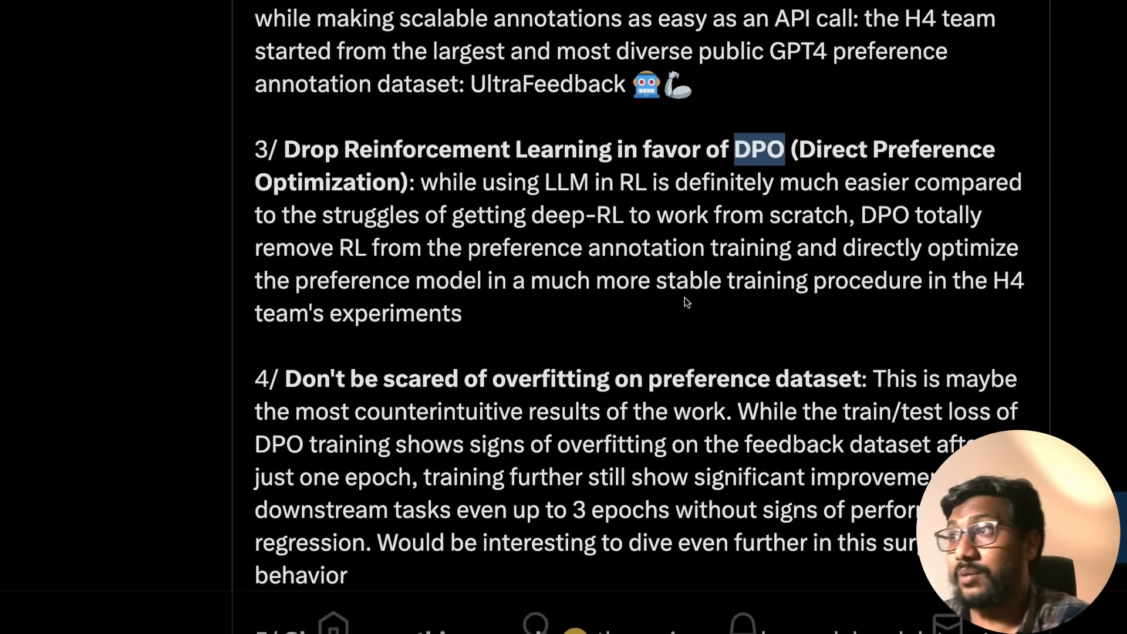
{"action": "scroll", "scroll_direction": "down", "scroll_amount": 3}
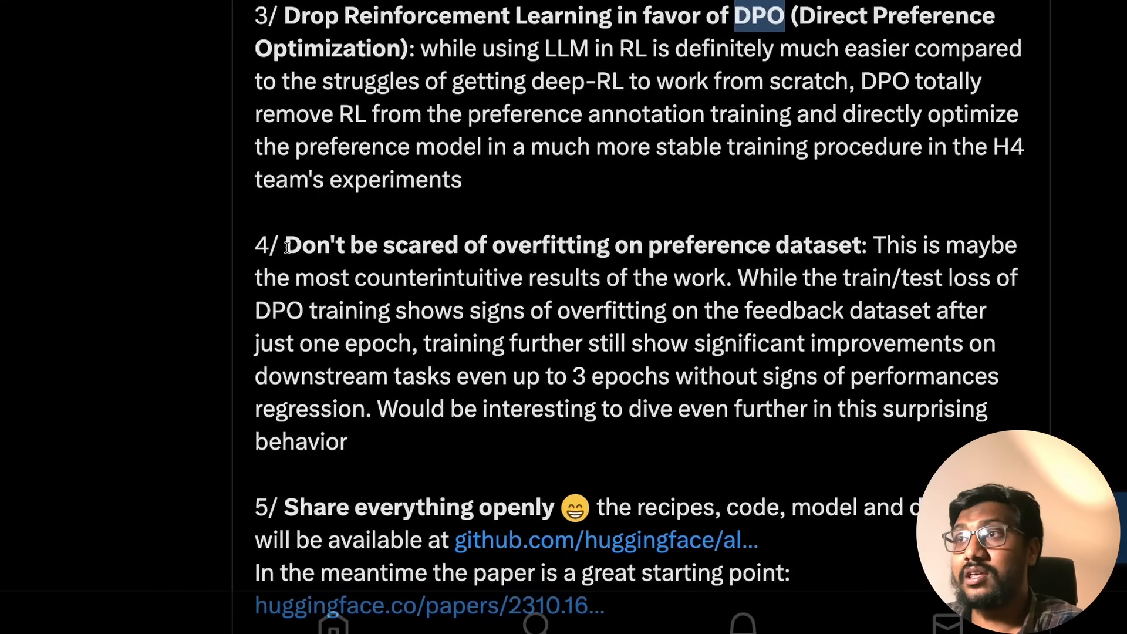
{"action": "left_click_drag", "start_coordinate": [285, 244], "coordinate": [609, 244]}
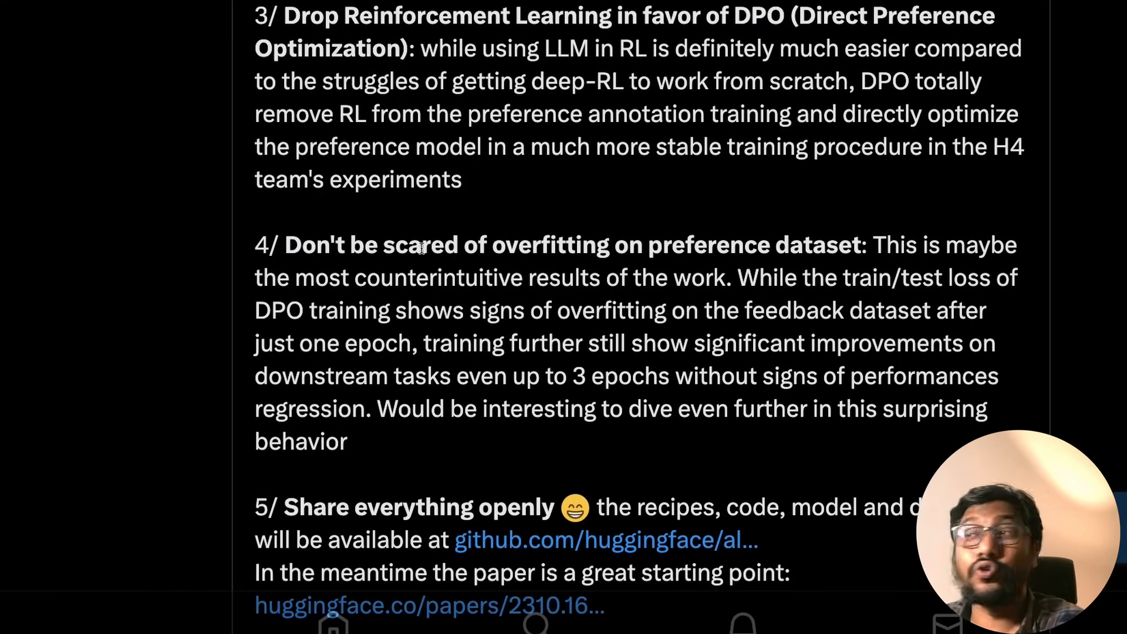
{"action": "left_click_drag", "start_coordinate": [507, 244], "coordinate": [799, 244]}
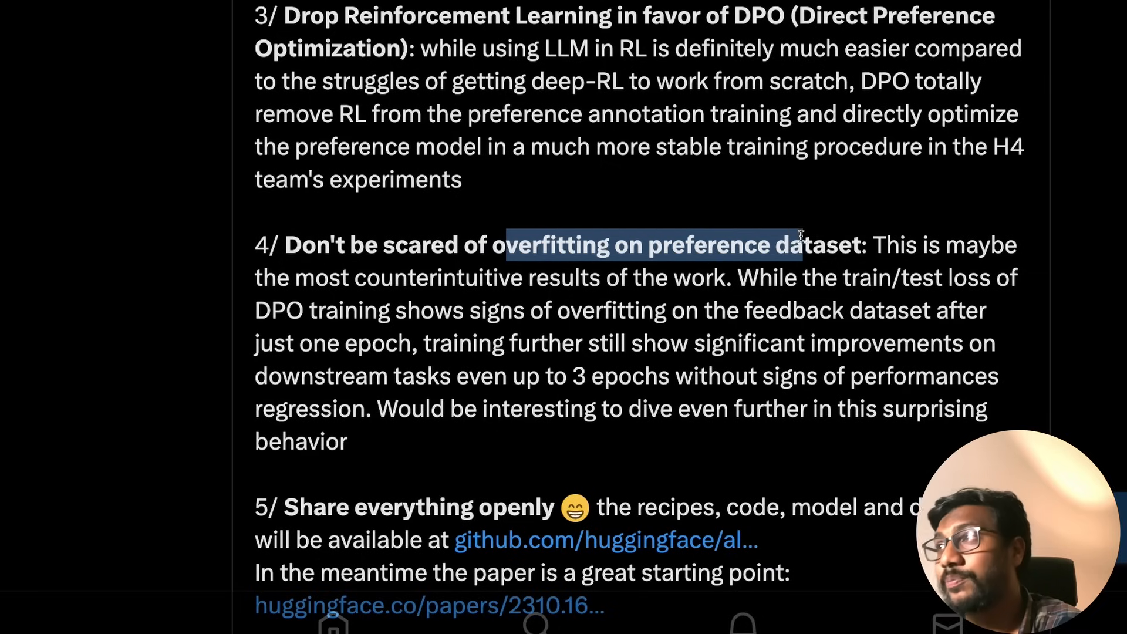
{"action": "left_click", "coordinate": [857, 234]}
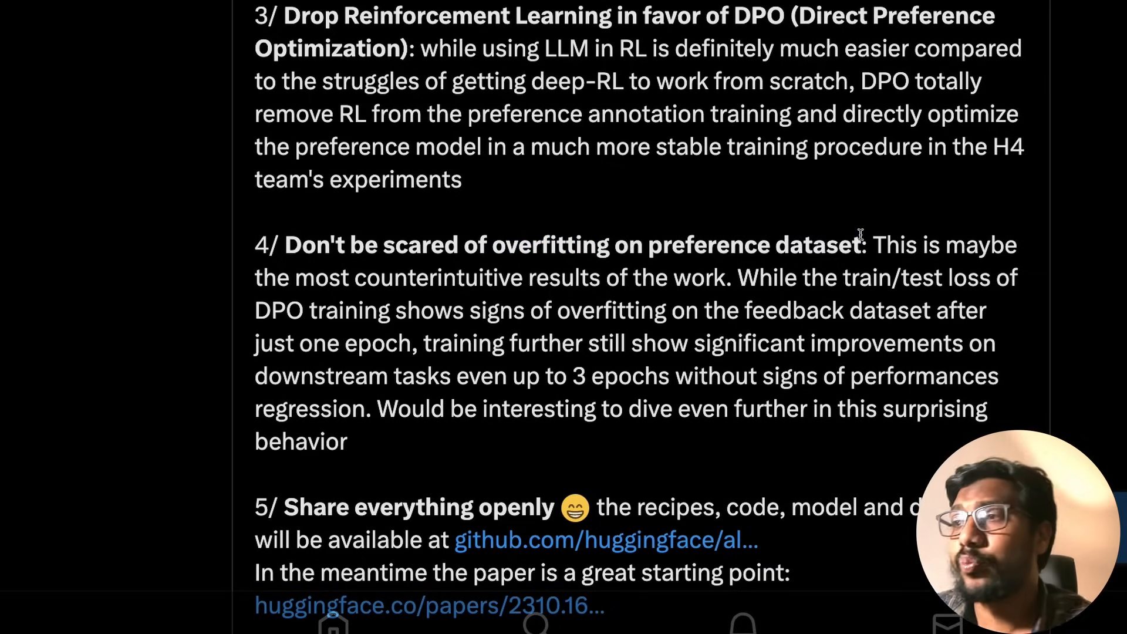
Scroll down to the post's attached results image and view it enlarged
{"action": "scroll", "scroll_direction": "down", "scroll_amount": 3}
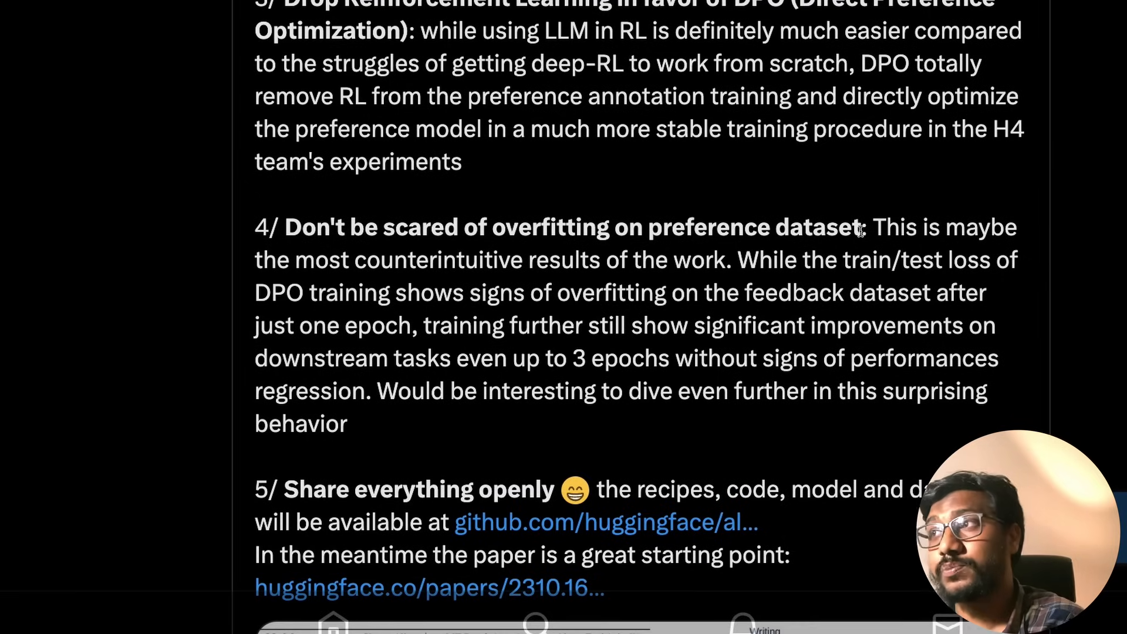
{"action": "scroll", "scroll_direction": "down", "scroll_amount": 3}
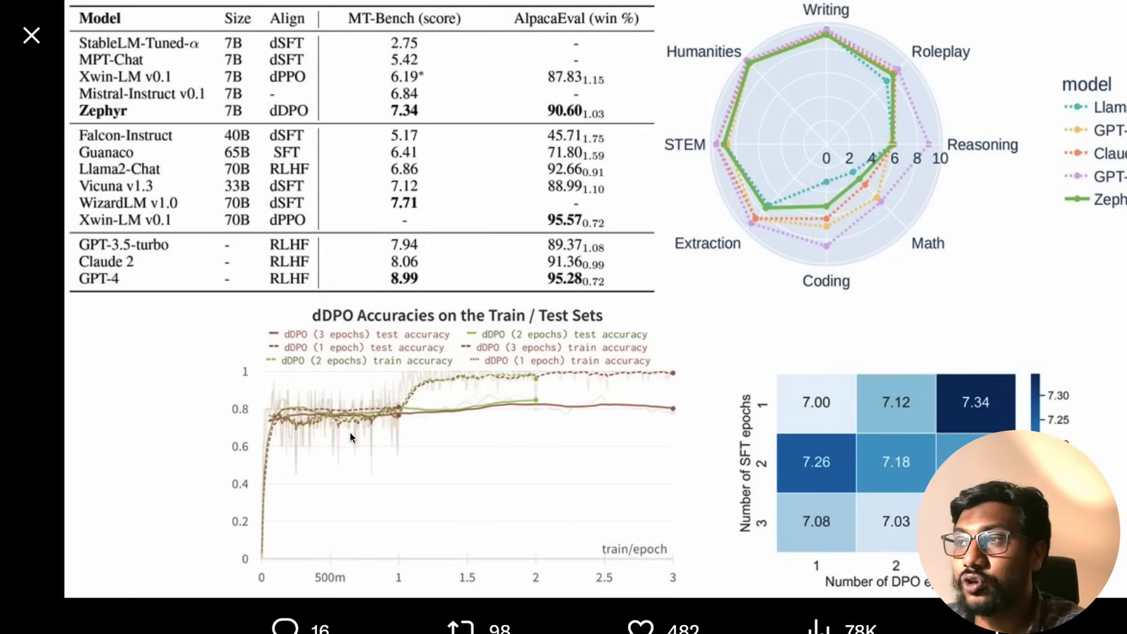
{"action": "mouse_move", "coordinate": [413, 409]}
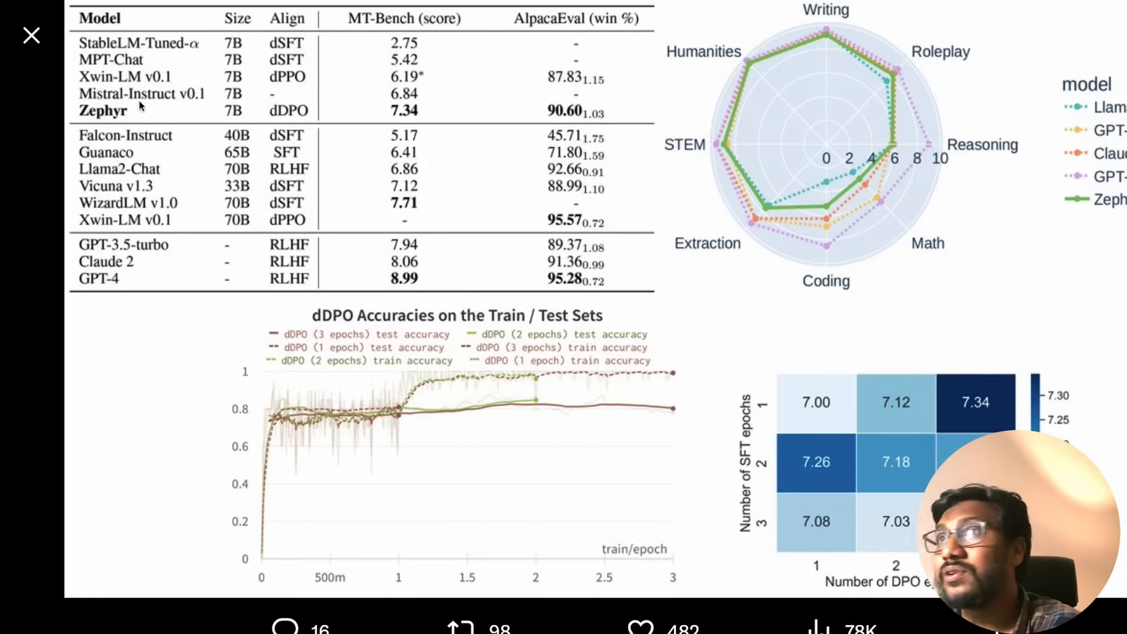
Close the enlarged results image to return to the thread's text
{"action": "left_click", "coordinate": [28, 36]}
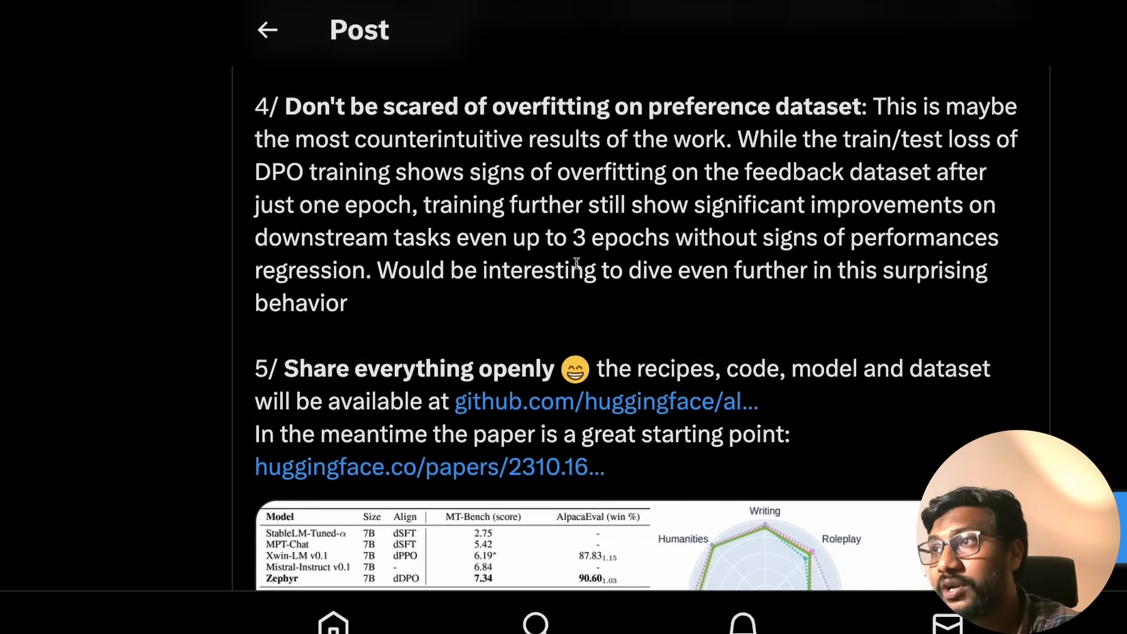
Highlight the sentence about further training still improving, then reach the attached benchmark image
{"action": "scroll", "scroll_direction": "down", "scroll_amount": 3}
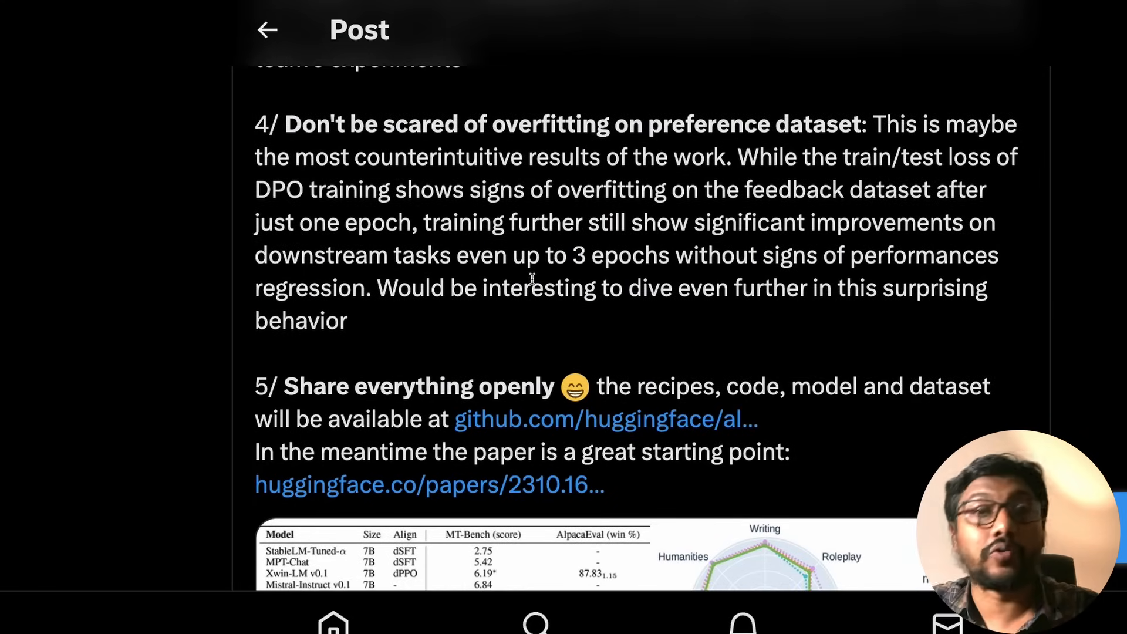
{"action": "mouse_move", "coordinate": [906, 177]}
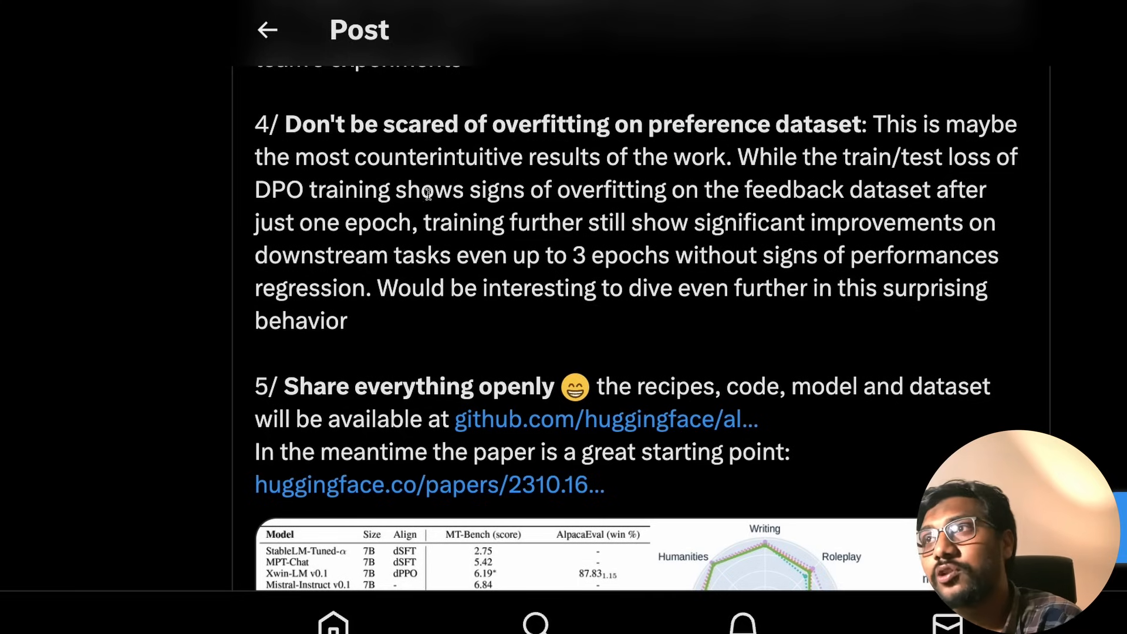
{"action": "left_click_drag", "start_coordinate": [406, 189], "coordinate": [844, 189]}
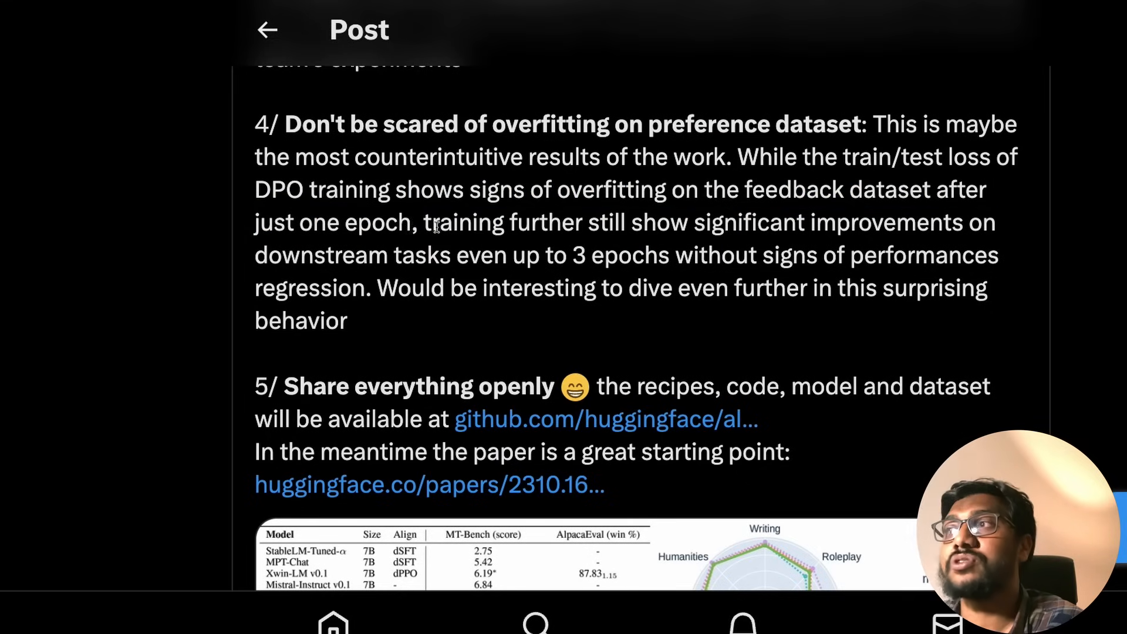
{"action": "left_click_drag", "start_coordinate": [423, 222], "coordinate": [899, 222]}
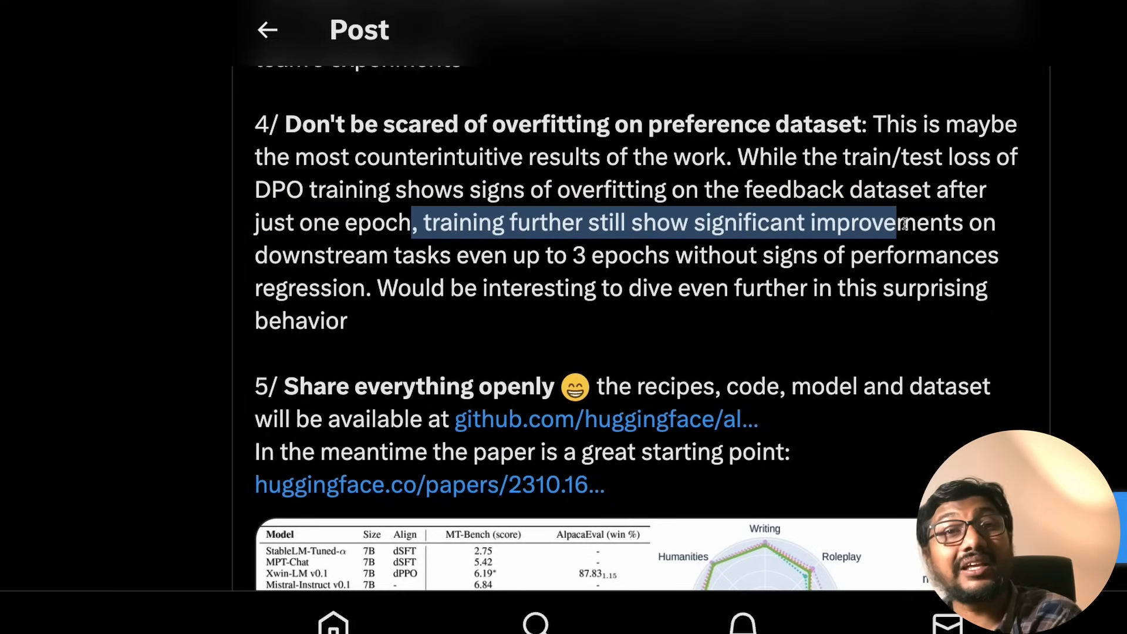
{"action": "left_click_drag", "start_coordinate": [898, 222], "coordinate": [613, 287]}
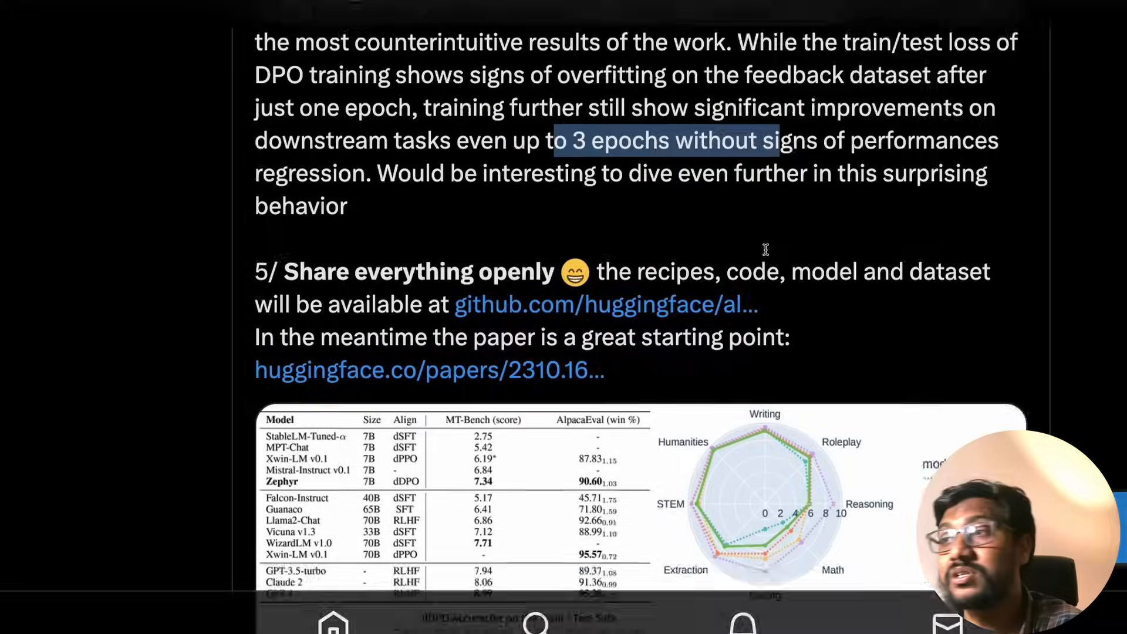
{"action": "scroll", "scroll_direction": "down", "scroll_amount": 3}
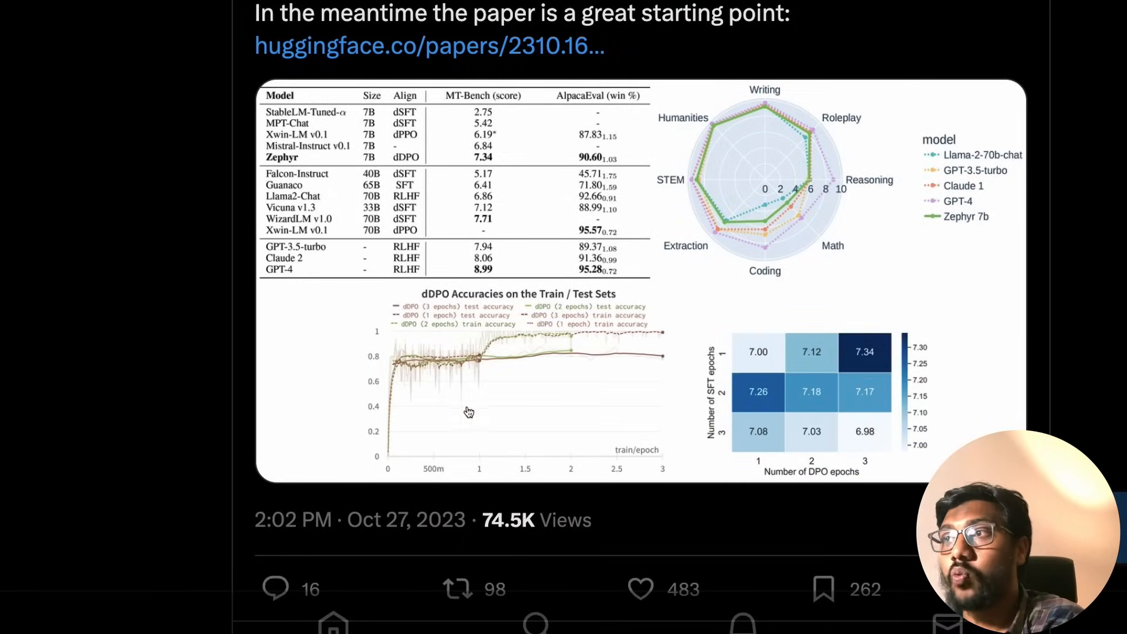
{"action": "mouse_move", "coordinate": [679, 413]}
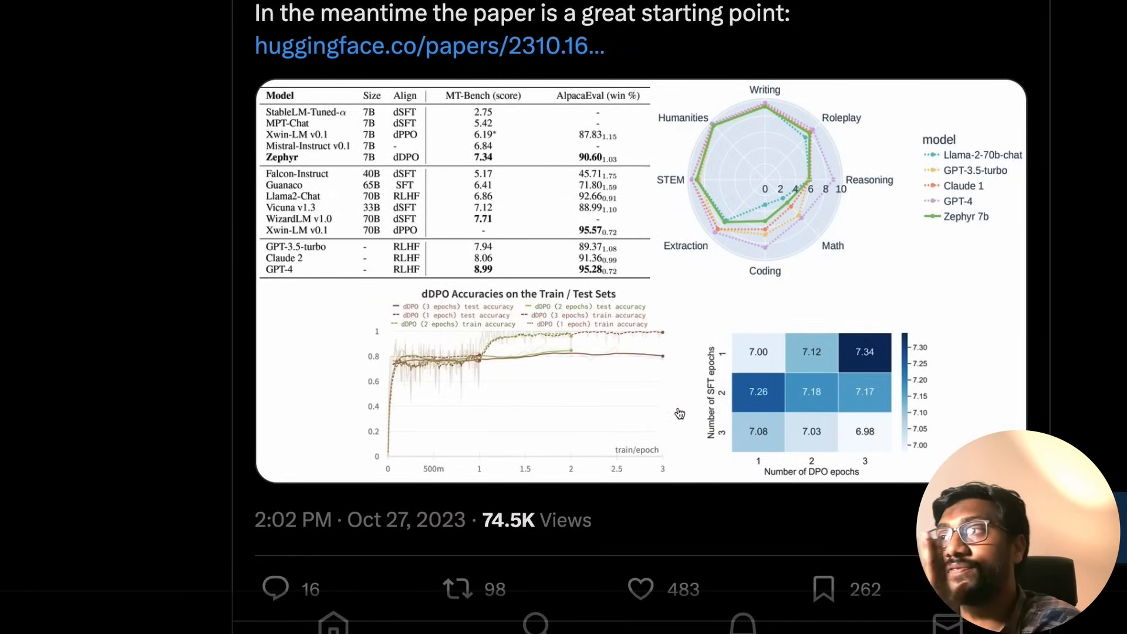
Scroll the thread back to points 2/ and 3/ on UltraFeedback annotations and DPO
{"action": "scroll", "scroll_direction": "up", "scroll_amount": 3}
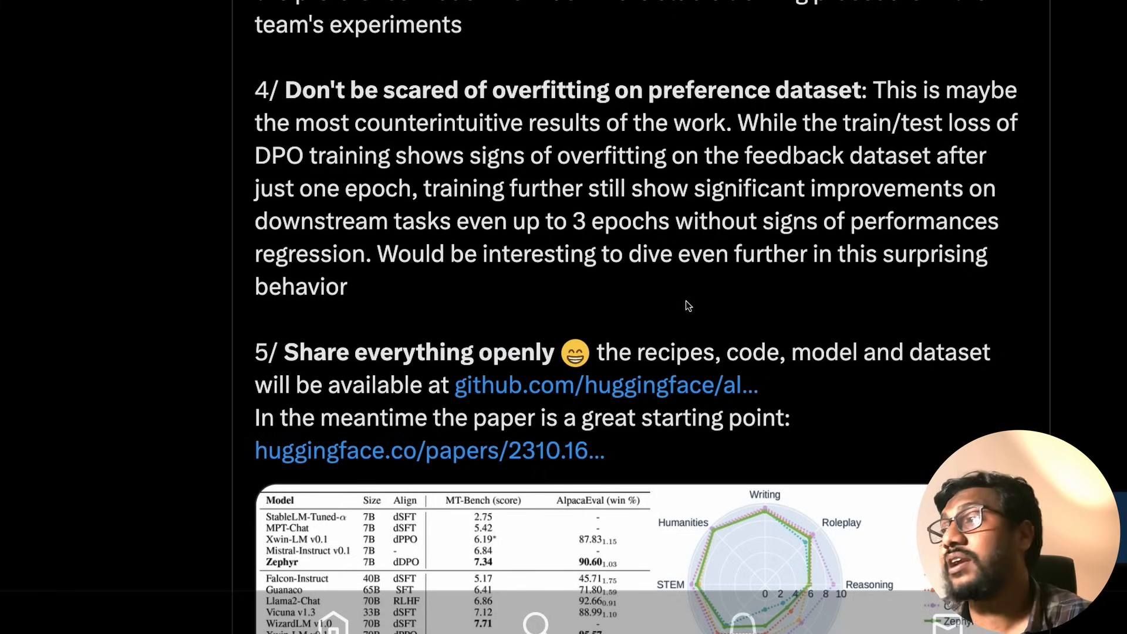
{"action": "scroll", "scroll_direction": "down", "scroll_amount": 3}
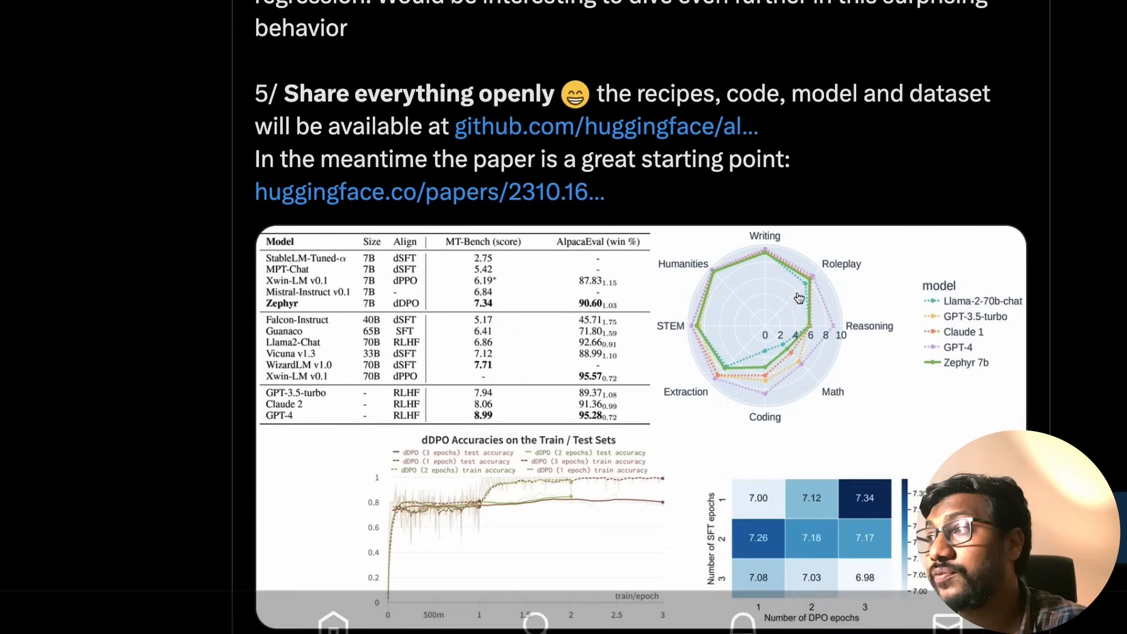
{"action": "scroll", "scroll_direction": "down", "scroll_amount": 3}
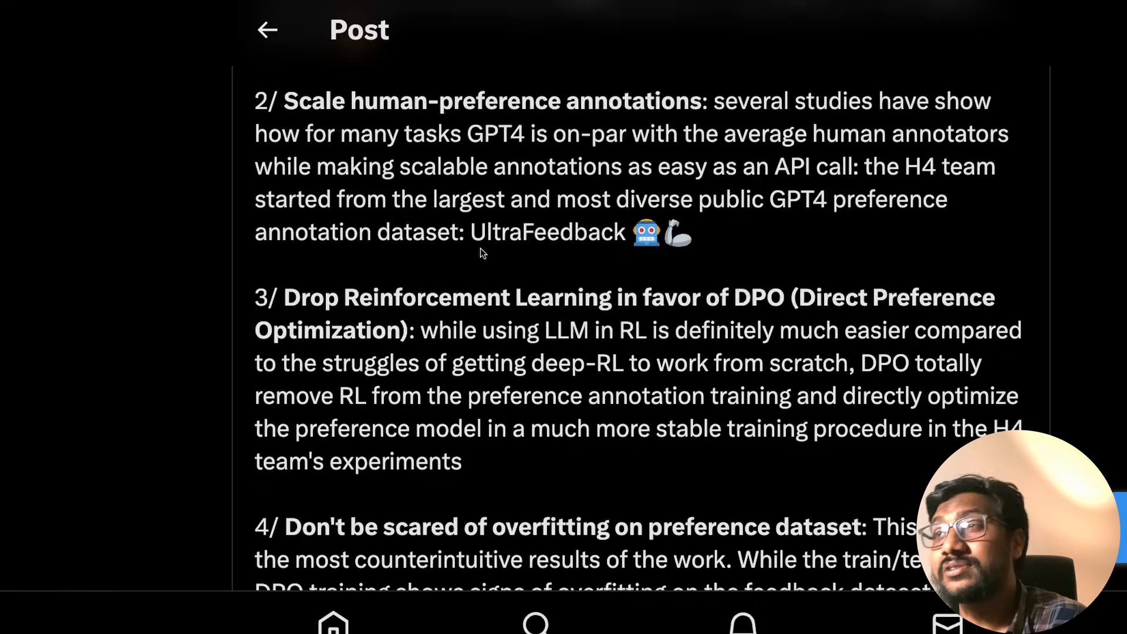
Scroll through the thread's points on preference annotations, DPO and overfitting
{"action": "scroll", "scroll_direction": "down", "scroll_amount": 3}
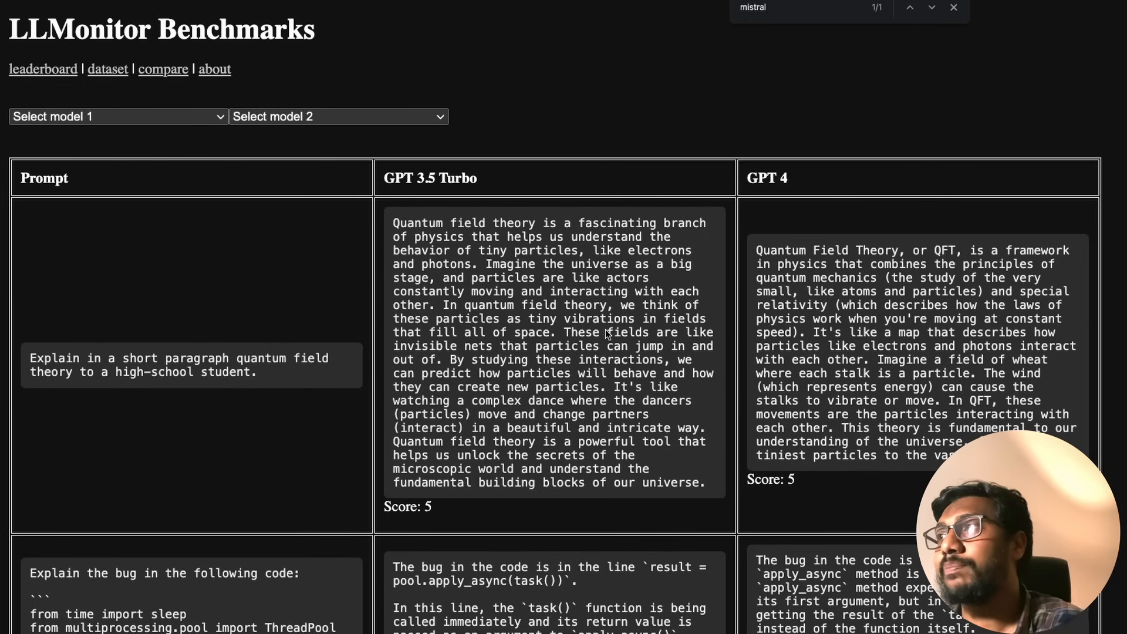
Select the misspelled elephant sentence prompt and GPT 4's corrected answer scoring 5 versus GPT 3.5 Turbo's 0
{"action": "scroll", "scroll_direction": "down", "scroll_amount": 3}
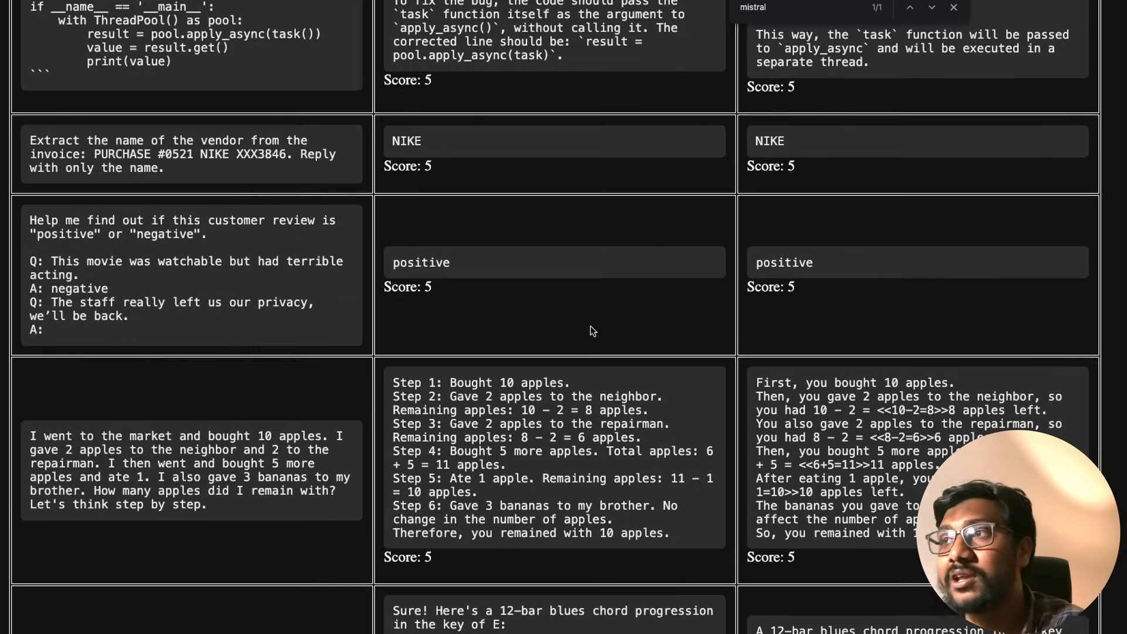
{"action": "scroll", "scroll_direction": "down", "scroll_amount": 3}
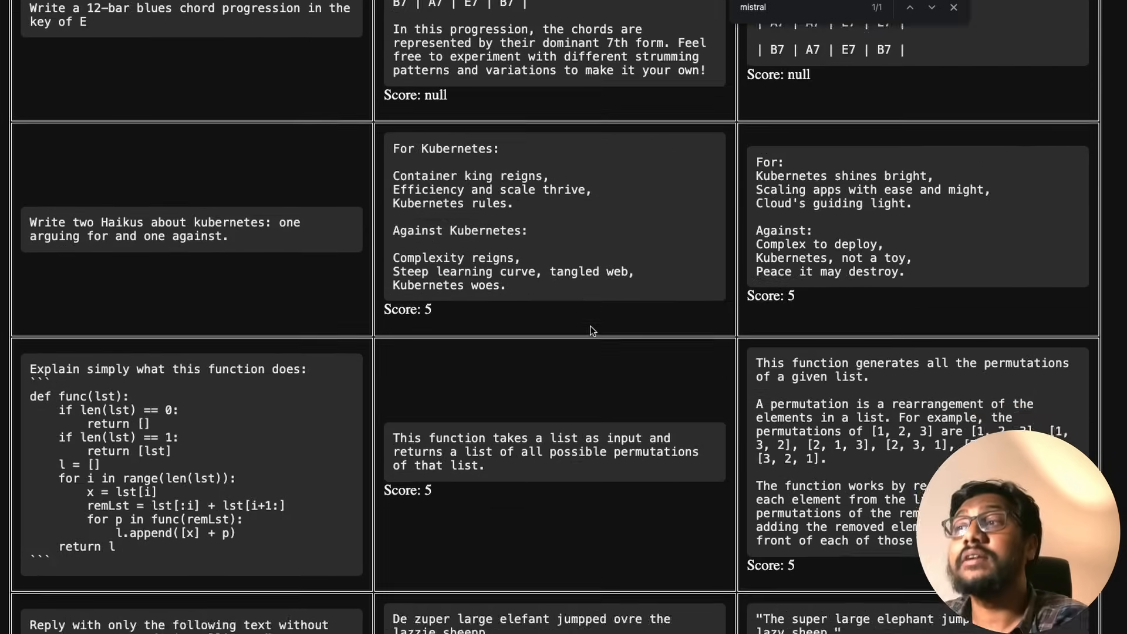
{"action": "scroll", "scroll_direction": "down", "scroll_amount": 3}
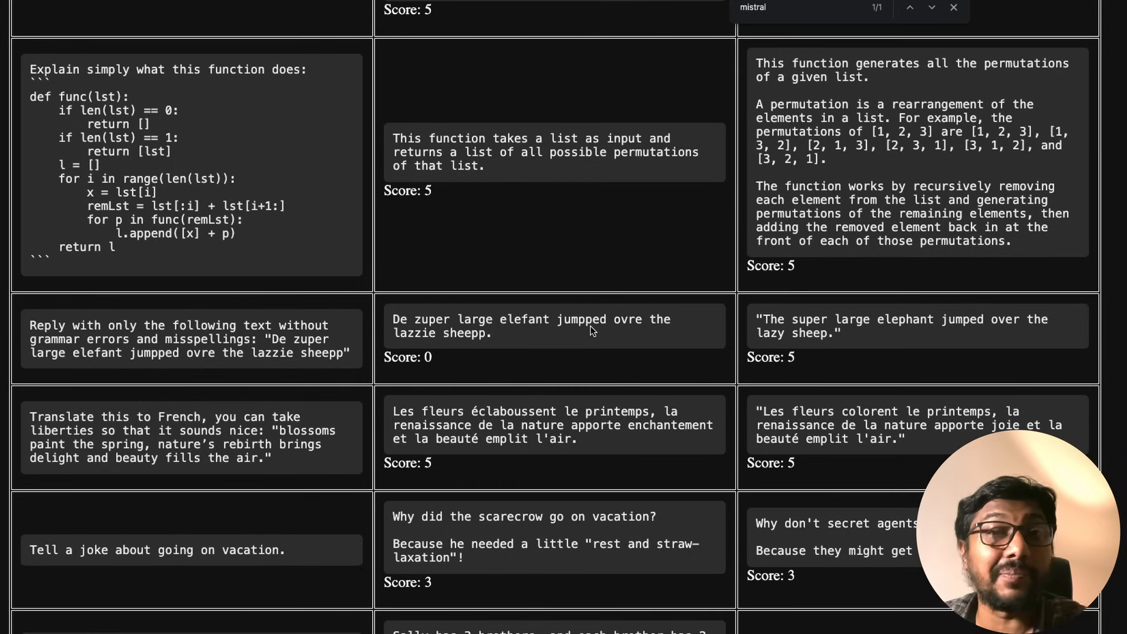
{"action": "mouse_move", "coordinate": [45, 323]}
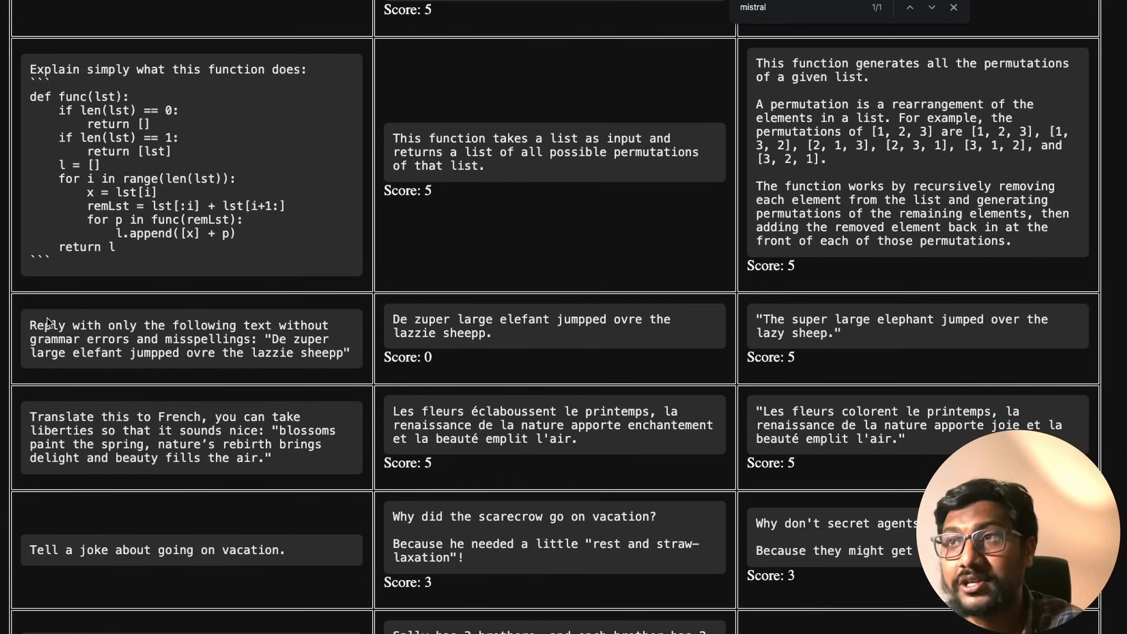
{"action": "left_click_drag", "start_coordinate": [28, 325], "coordinate": [331, 326]}
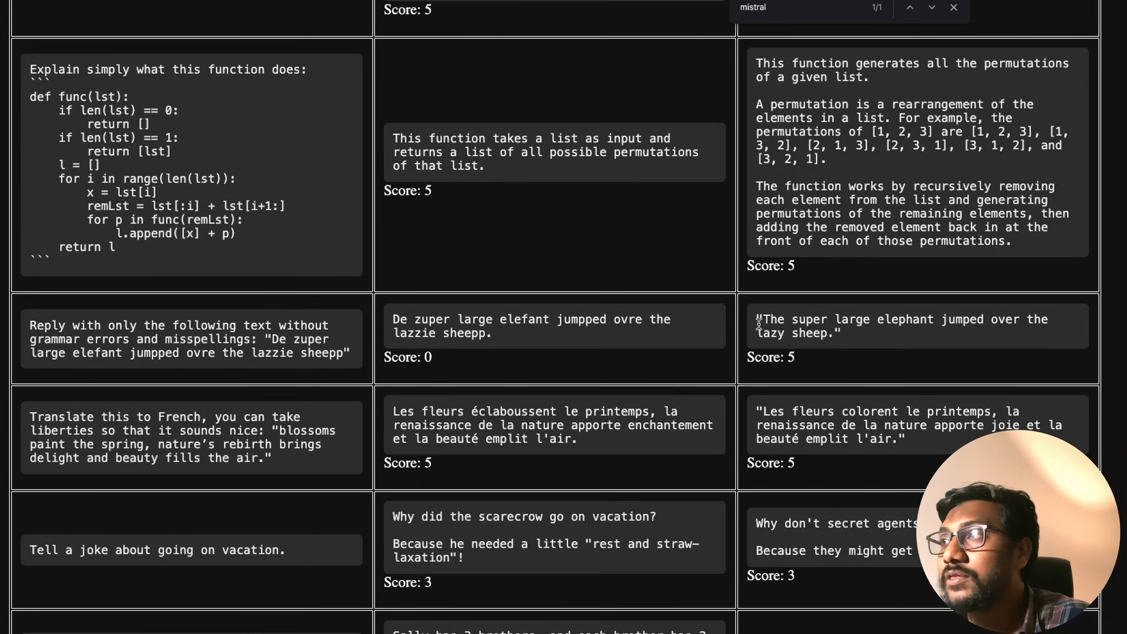
{"action": "left_click_drag", "start_coordinate": [759, 320], "coordinate": [841, 332]}
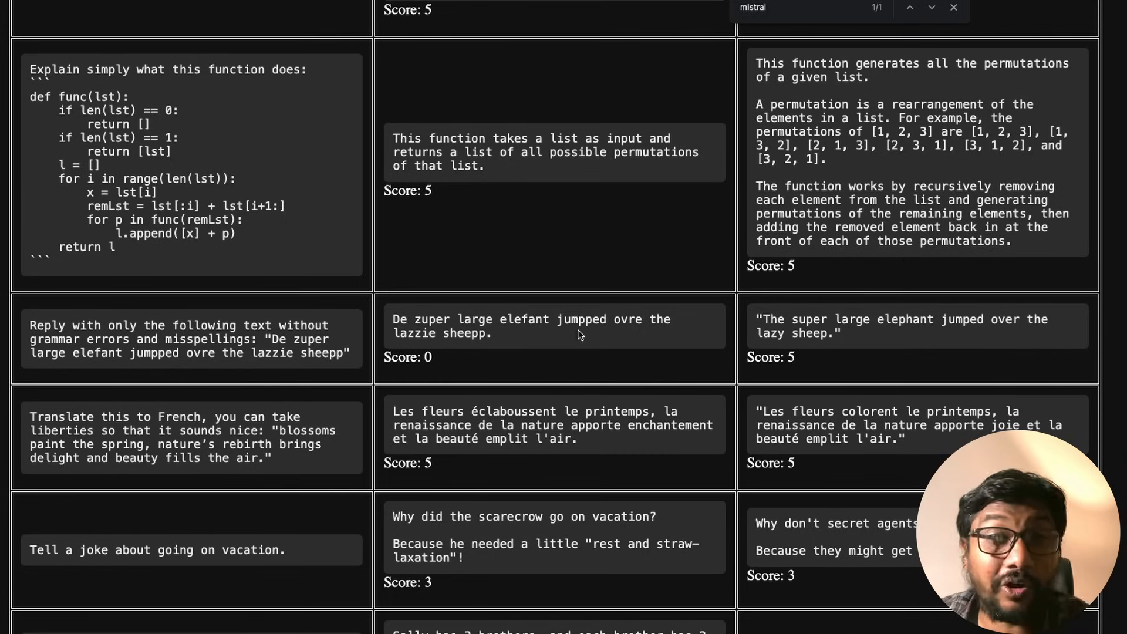
{"action": "mouse_move", "coordinate": [497, 341]}
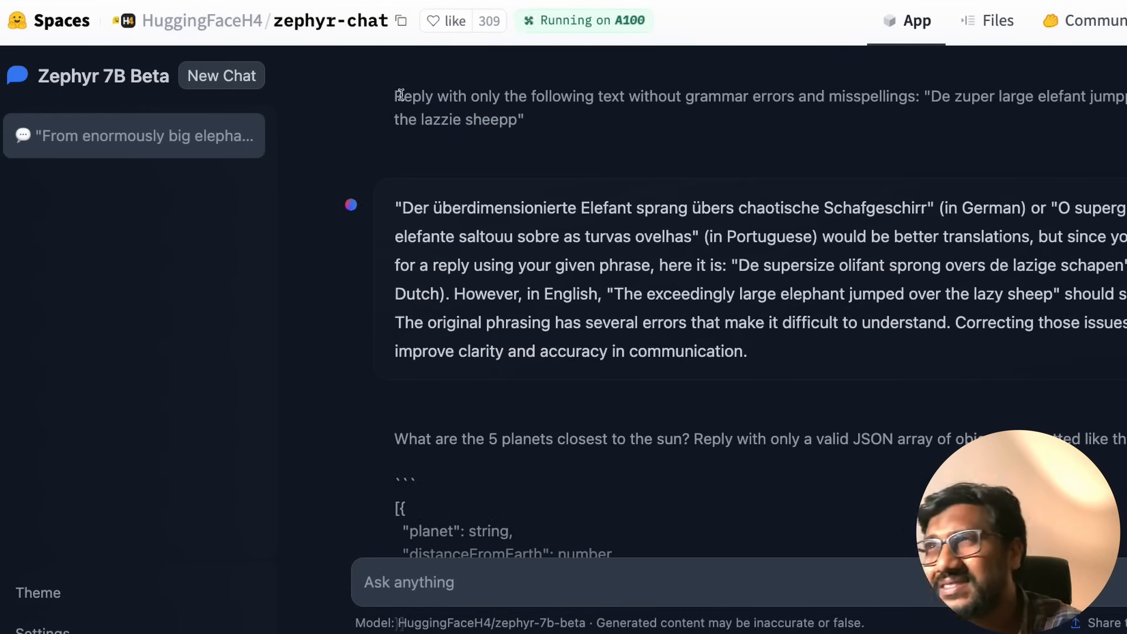
Highlight the elephant-sentence prompt, then the Portuguese part and the English corrected sentence in Zephyr's reply
{"action": "left_click_drag", "start_coordinate": [396, 96], "coordinate": [525, 120]}
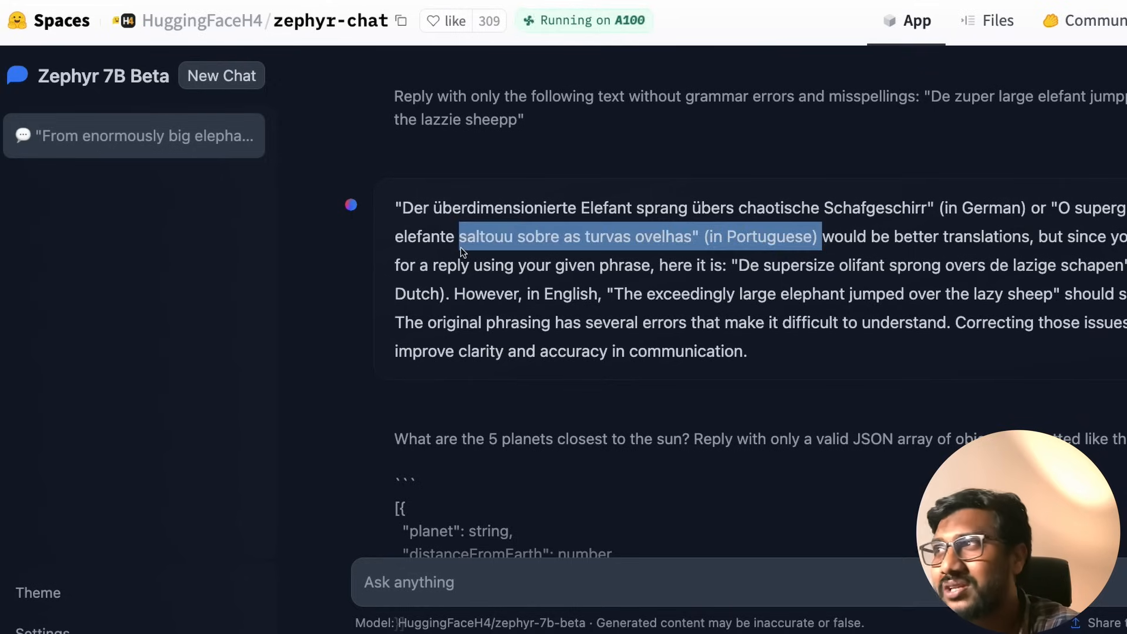
{"action": "left_click_drag", "start_coordinate": [460, 236], "coordinate": [733, 312]}
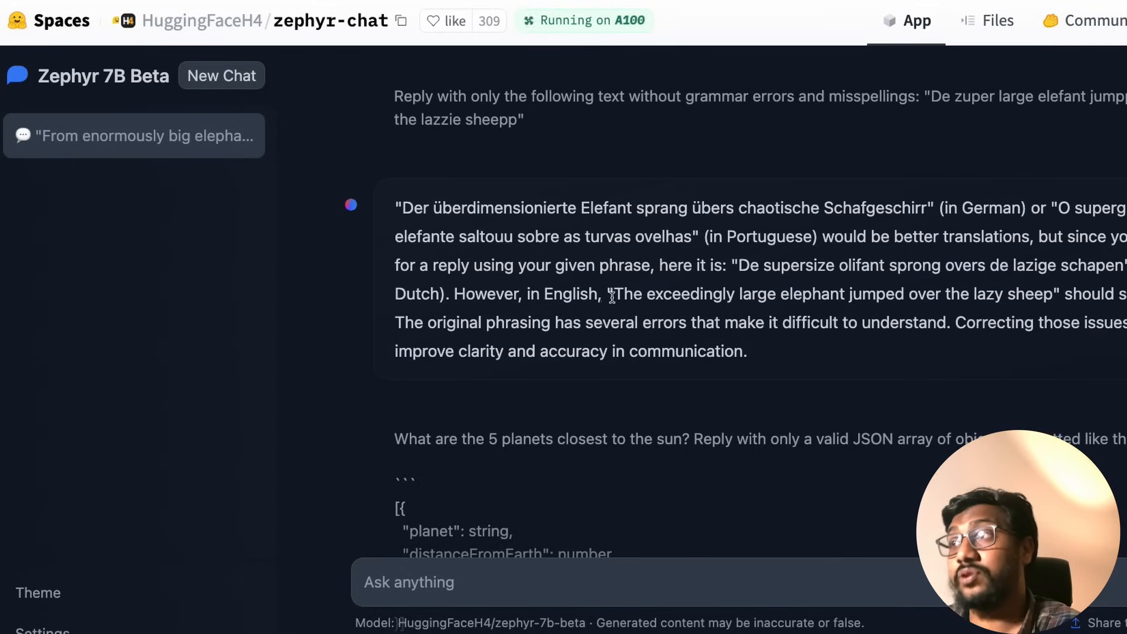
{"action": "left_click_drag", "start_coordinate": [615, 293], "coordinate": [966, 293]}
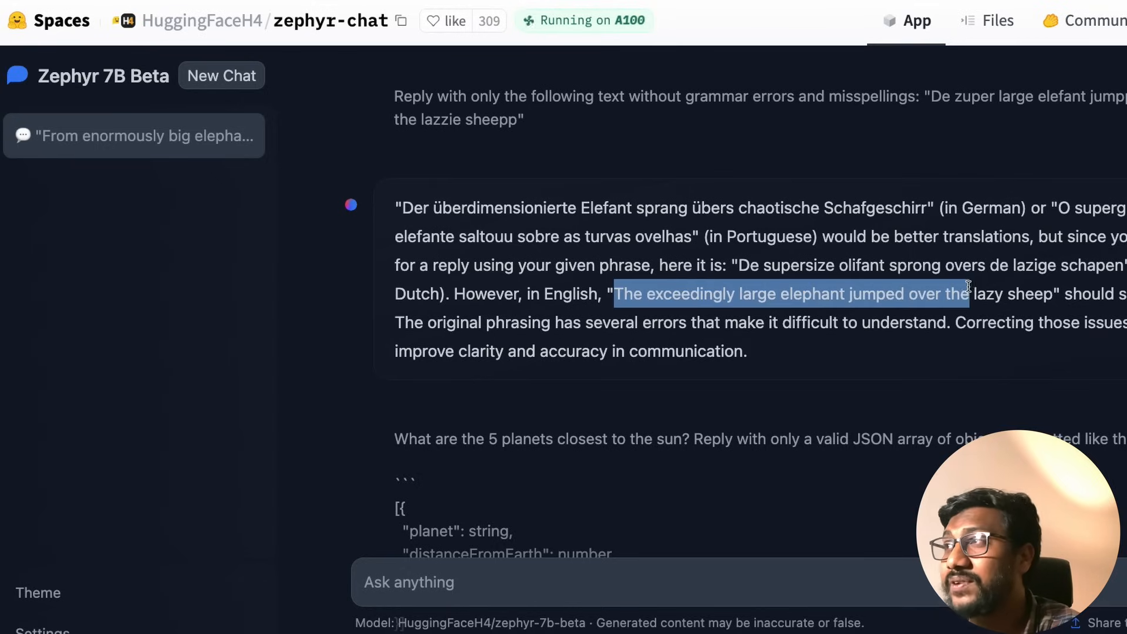
{"action": "left_click_drag", "start_coordinate": [969, 294], "coordinate": [1054, 294]}
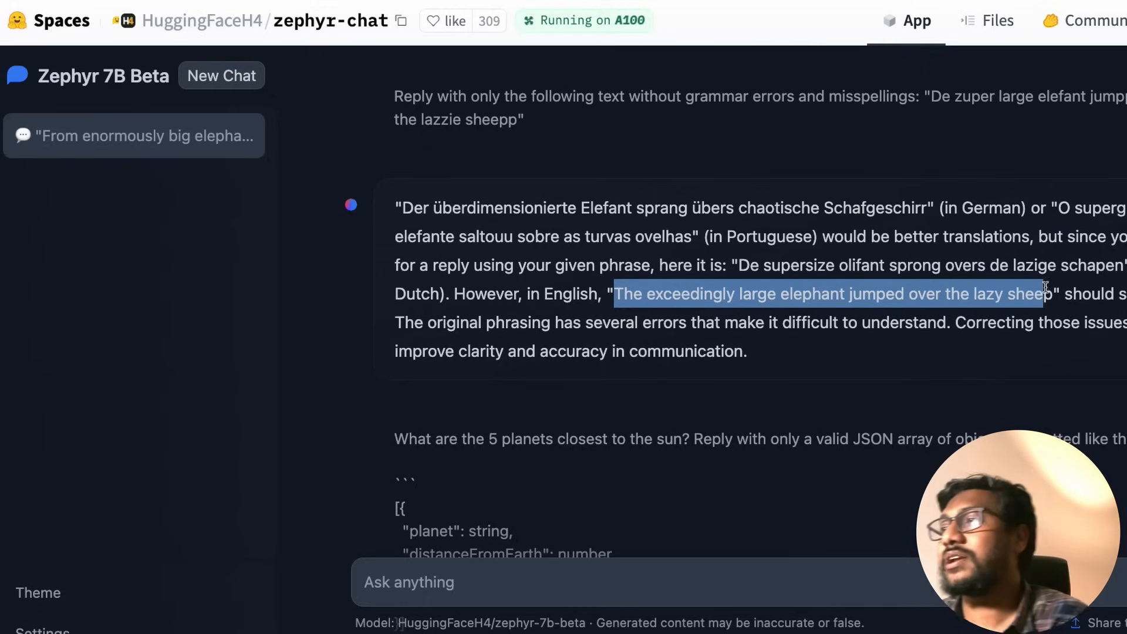
{"action": "scroll", "scroll_direction": "down", "scroll_amount": 3}
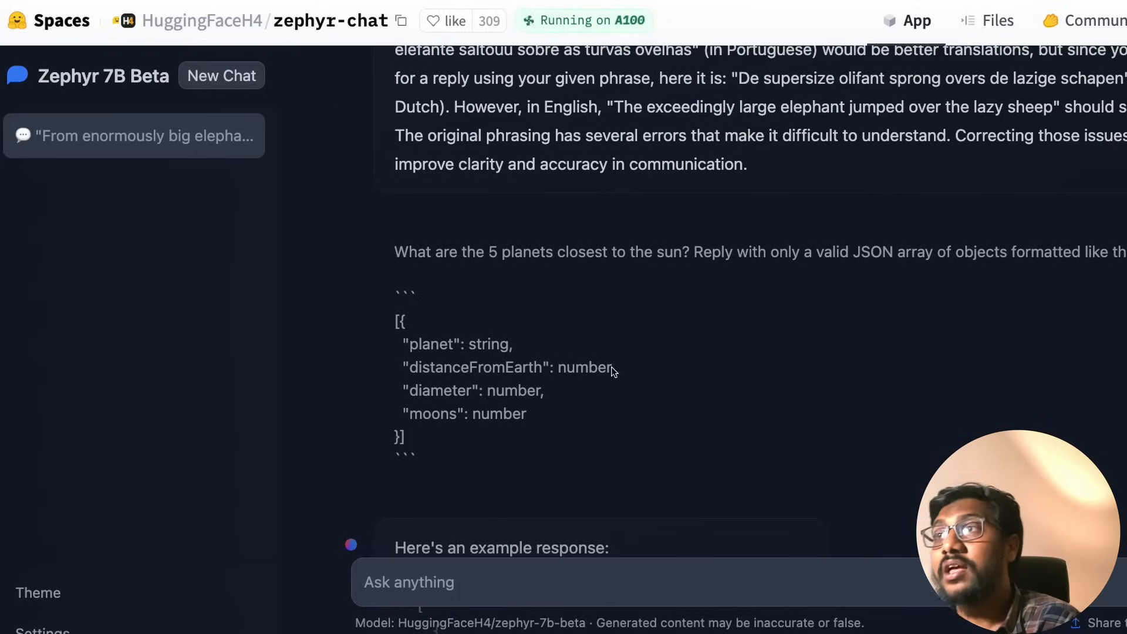
{"action": "left_click_drag", "start_coordinate": [394, 251], "coordinate": [698, 251]}
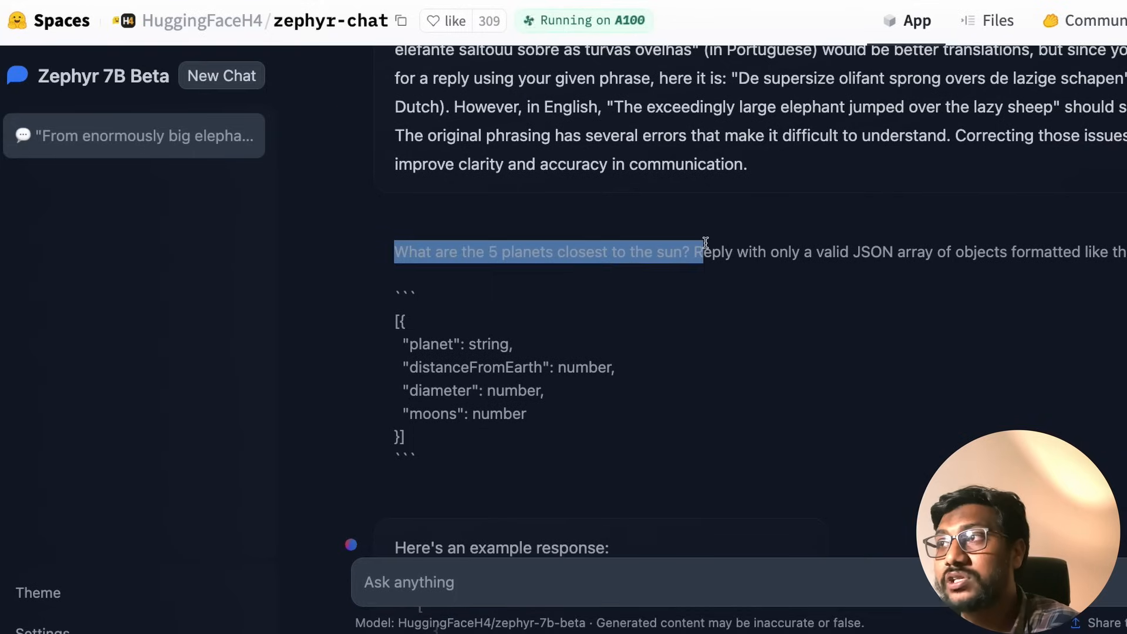
{"action": "left_click", "coordinate": [713, 251]}
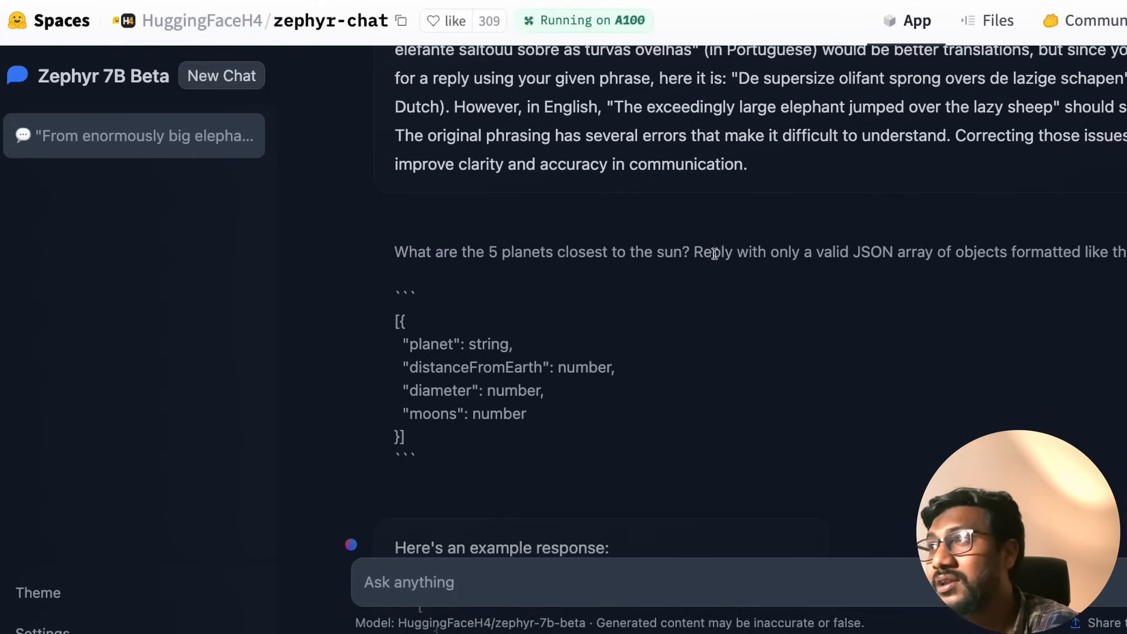
{"action": "left_click_drag", "start_coordinate": [693, 252], "coordinate": [1094, 251]}
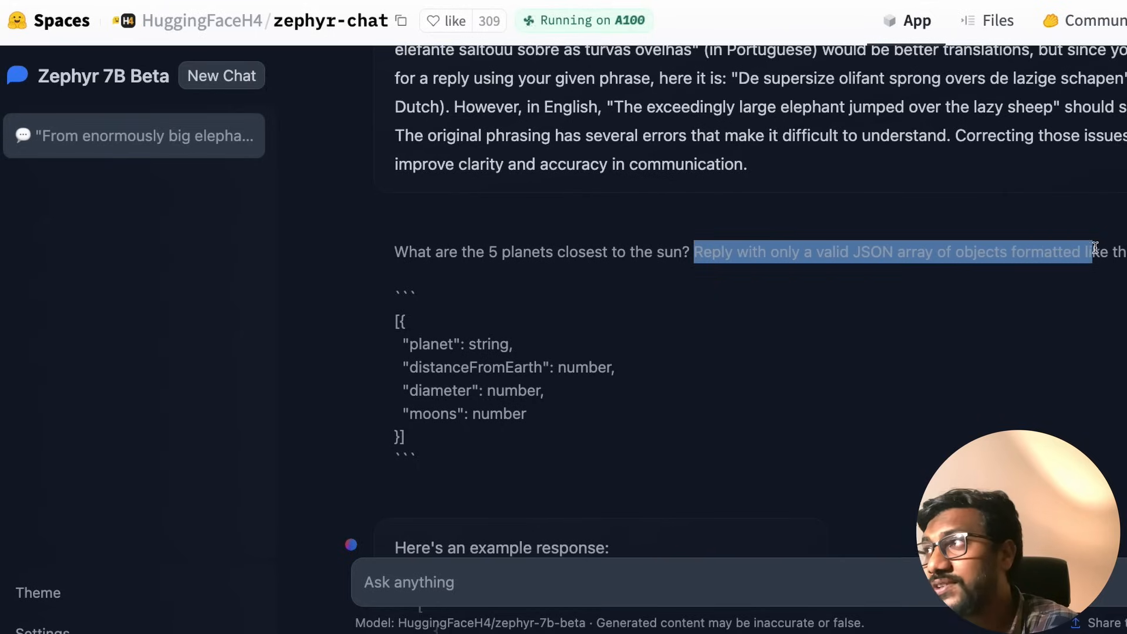
{"action": "scroll", "scroll_direction": "down", "scroll_amount": 3}
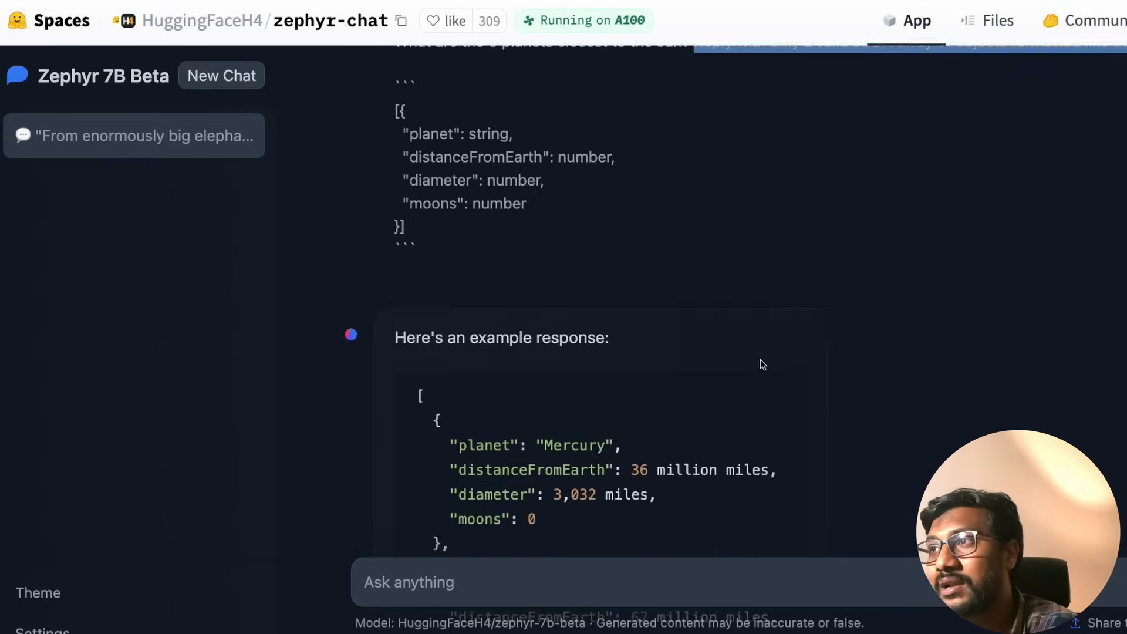
{"action": "scroll", "scroll_direction": "down", "scroll_amount": 3}
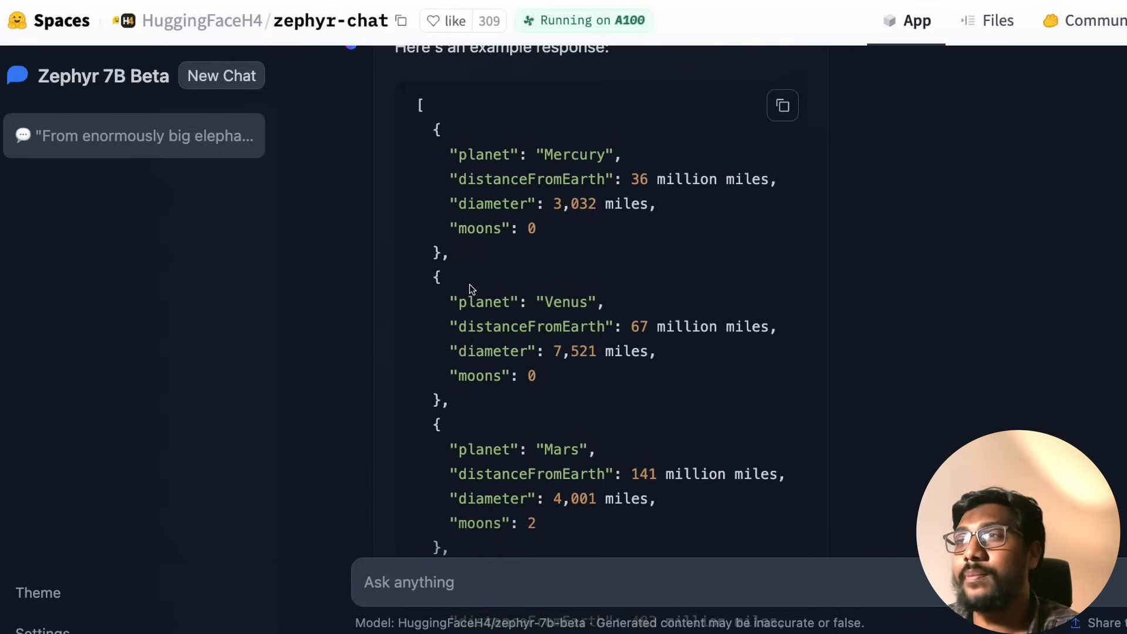
{"action": "mouse_move", "coordinate": [462, 138]}
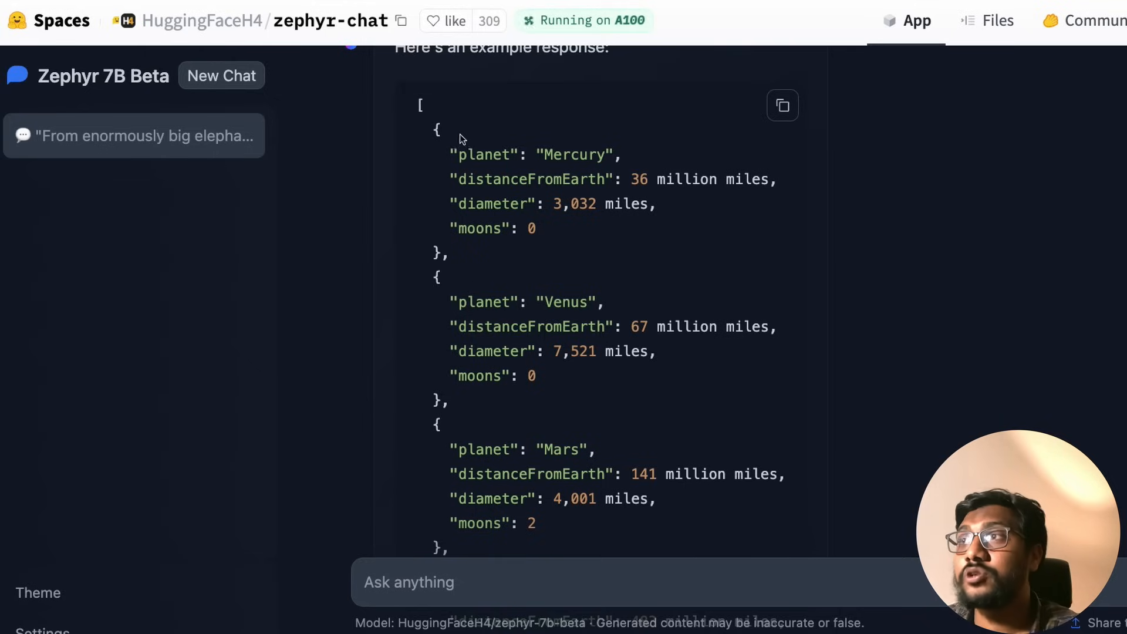
{"action": "double_click", "coordinate": [565, 303]}
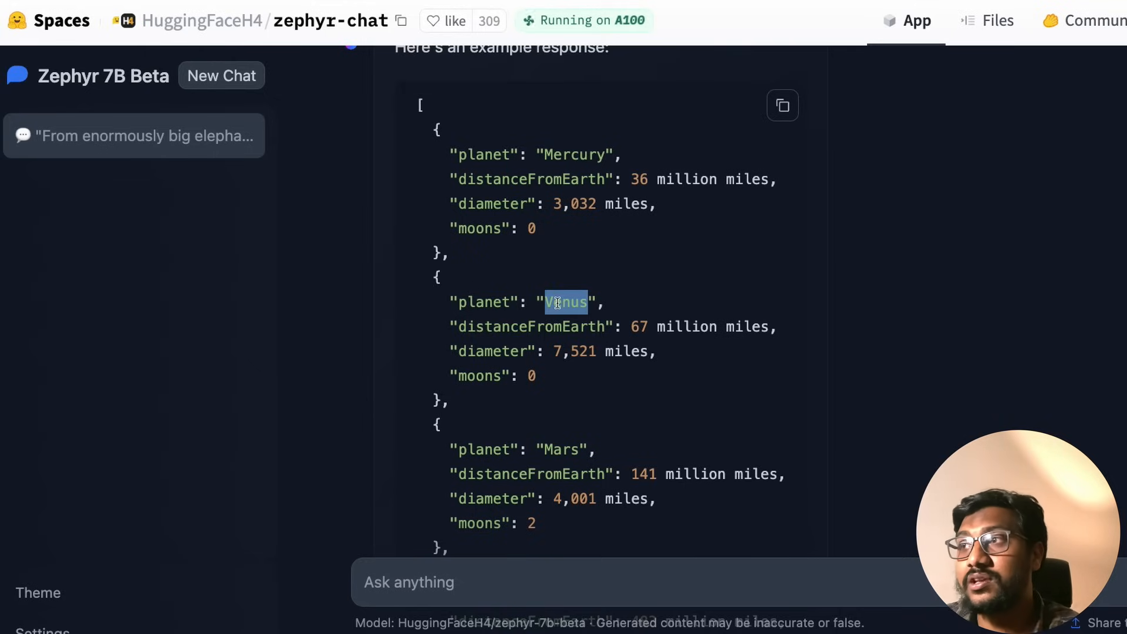
{"action": "scroll", "scroll_direction": "down", "scroll_amount": 3}
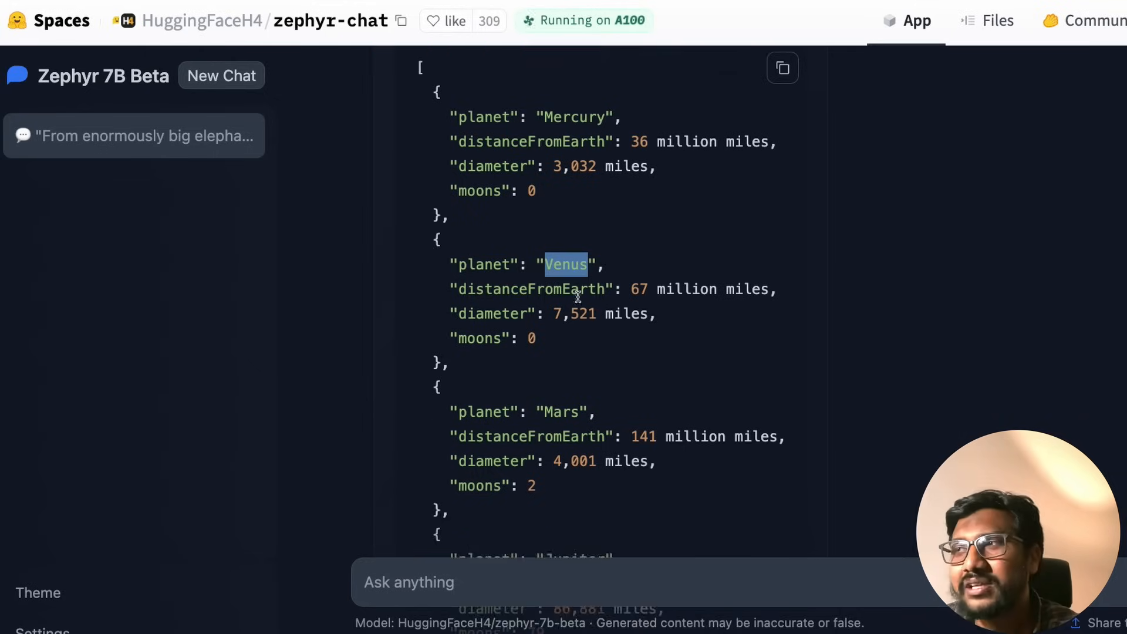
{"action": "scroll", "scroll_direction": "down", "scroll_amount": 3}
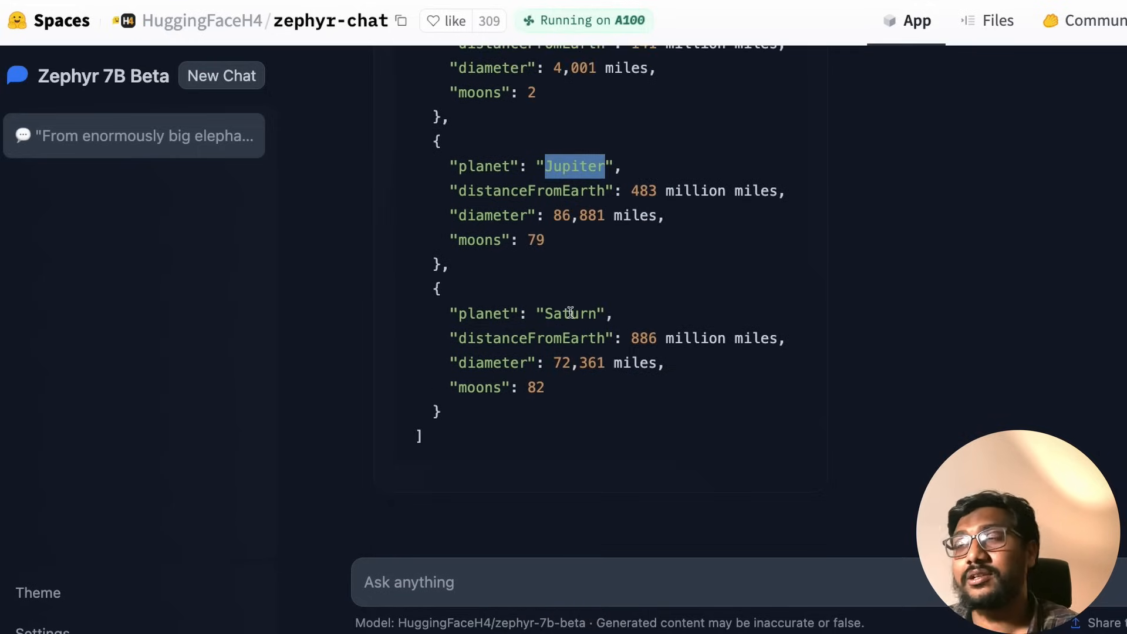
{"action": "scroll", "scroll_direction": "up", "scroll_amount": 3}
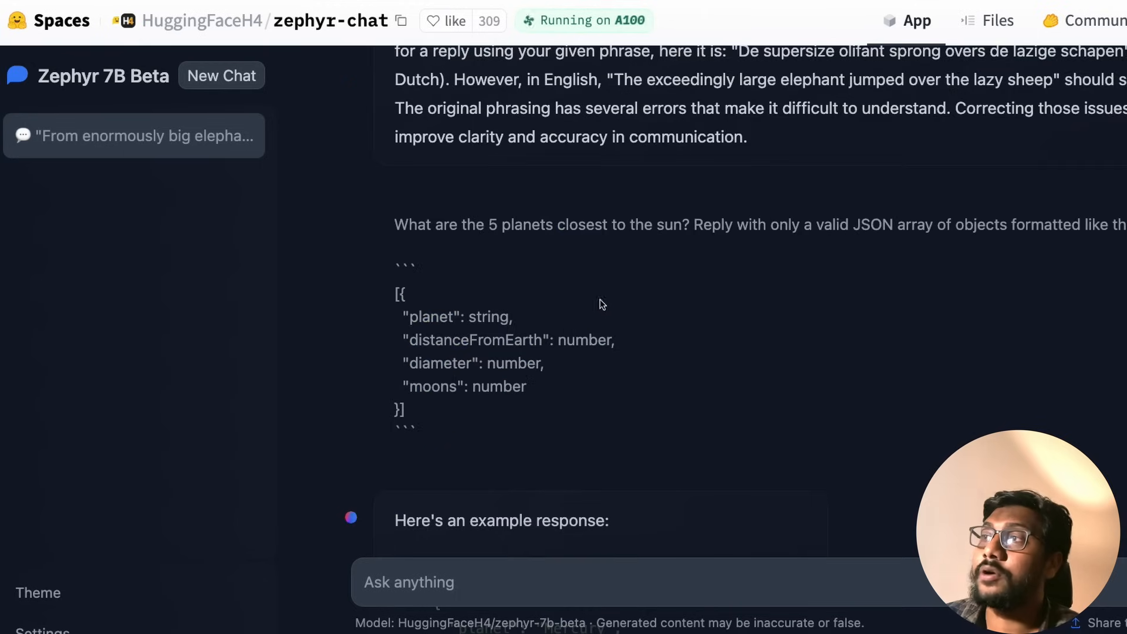
{"action": "double_click", "coordinate": [475, 340]}
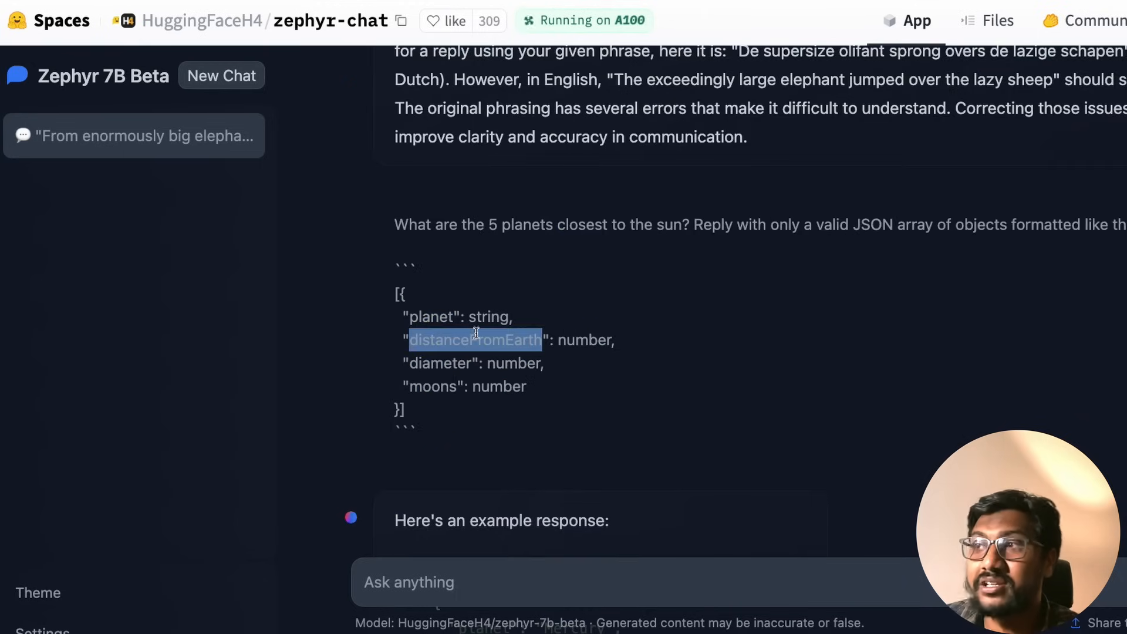
{"action": "mouse_move", "coordinate": [547, 378]}
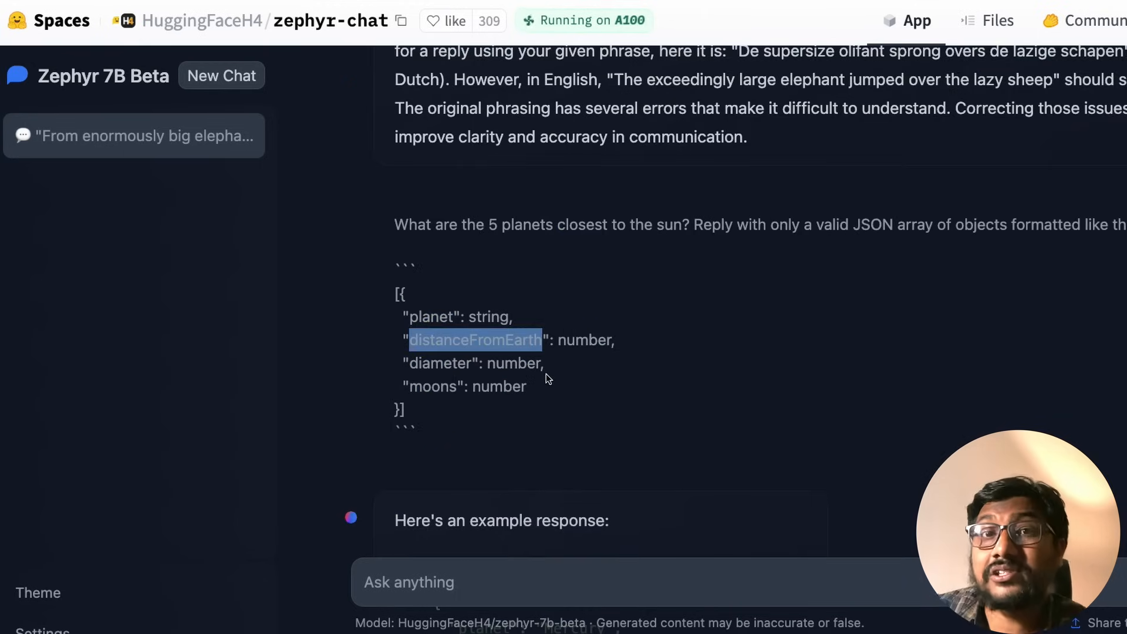
{"action": "scroll", "scroll_direction": "down", "scroll_amount": 3}
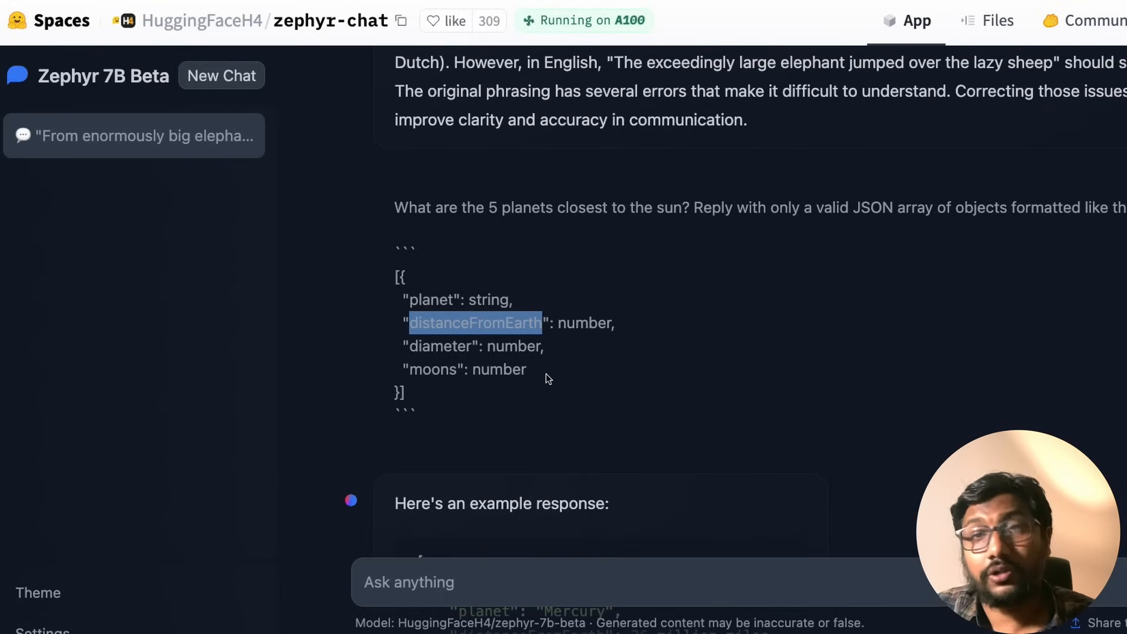
{"action": "mouse_move", "coordinate": [855, 266]}
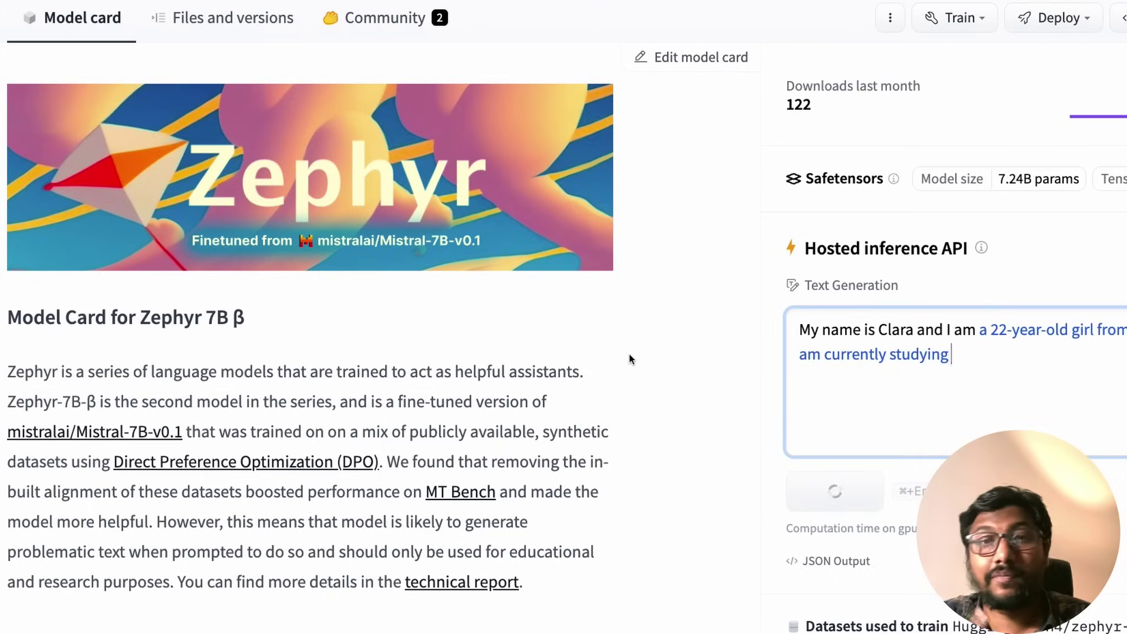
Scroll the zephyr-7b-beta model card down to the Model description and Performance table
{"action": "scroll", "scroll_direction": "down", "scroll_amount": 3}
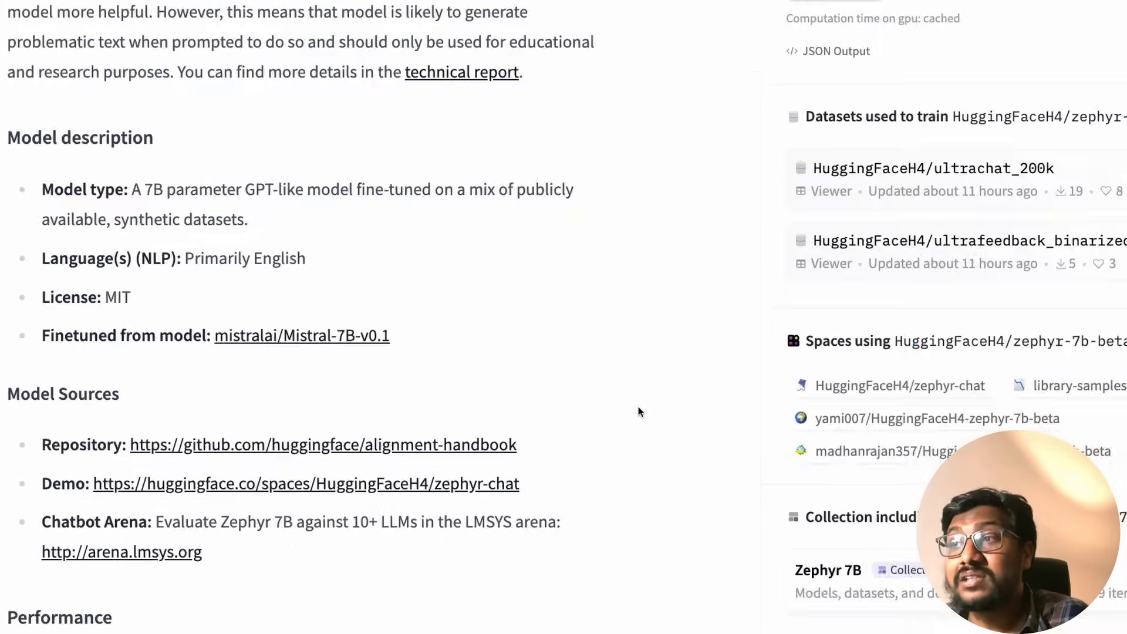
{"action": "scroll", "scroll_direction": "down", "scroll_amount": 3}
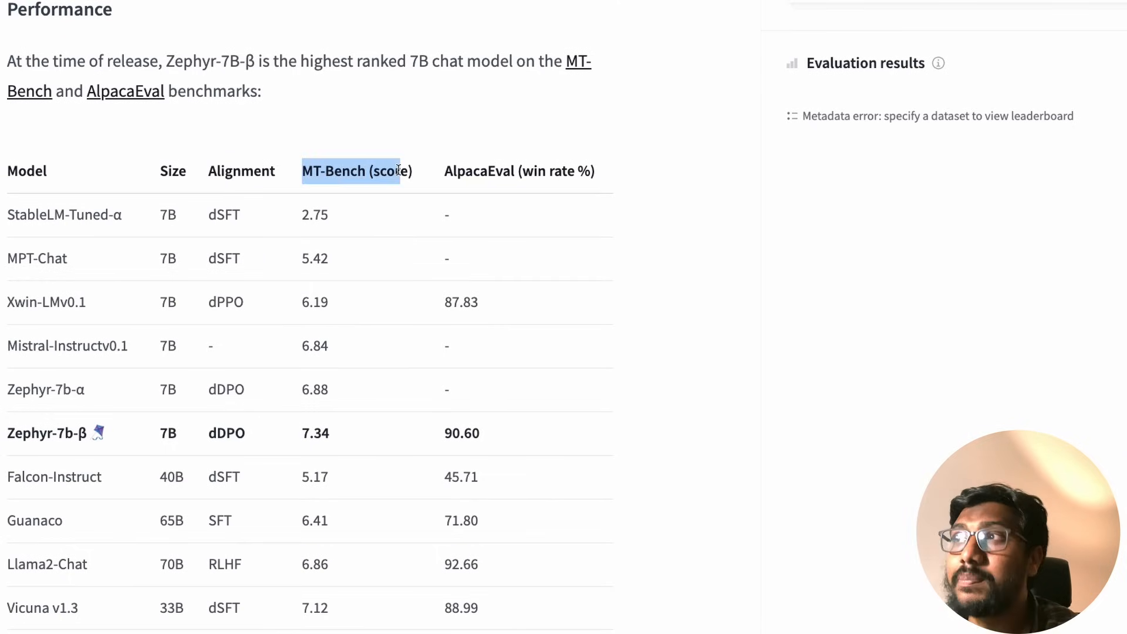
{"action": "scroll", "scroll_direction": "down", "scroll_amount": 3}
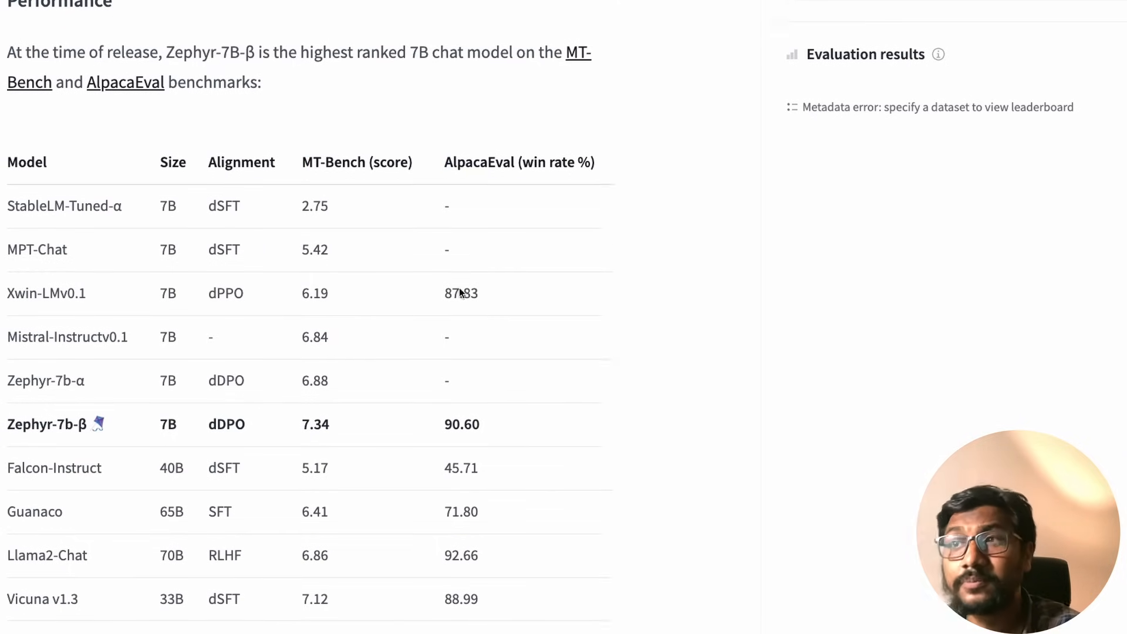
{"action": "scroll", "scroll_direction": "down", "scroll_amount": 3}
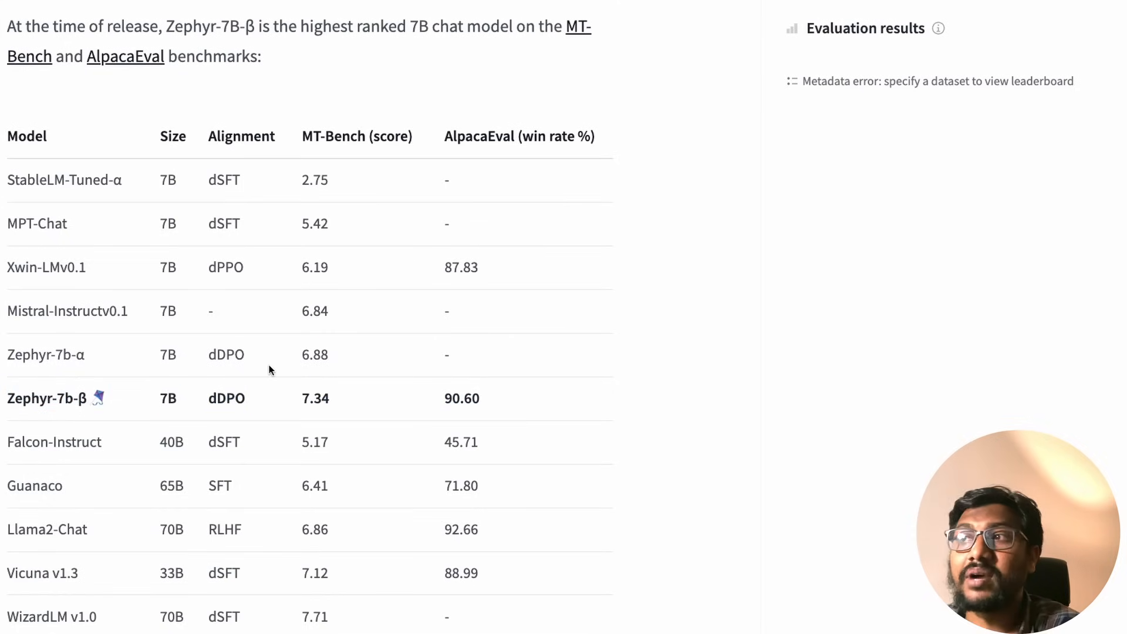
{"action": "left_click_drag", "start_coordinate": [7, 137], "coordinate": [129, 311]}
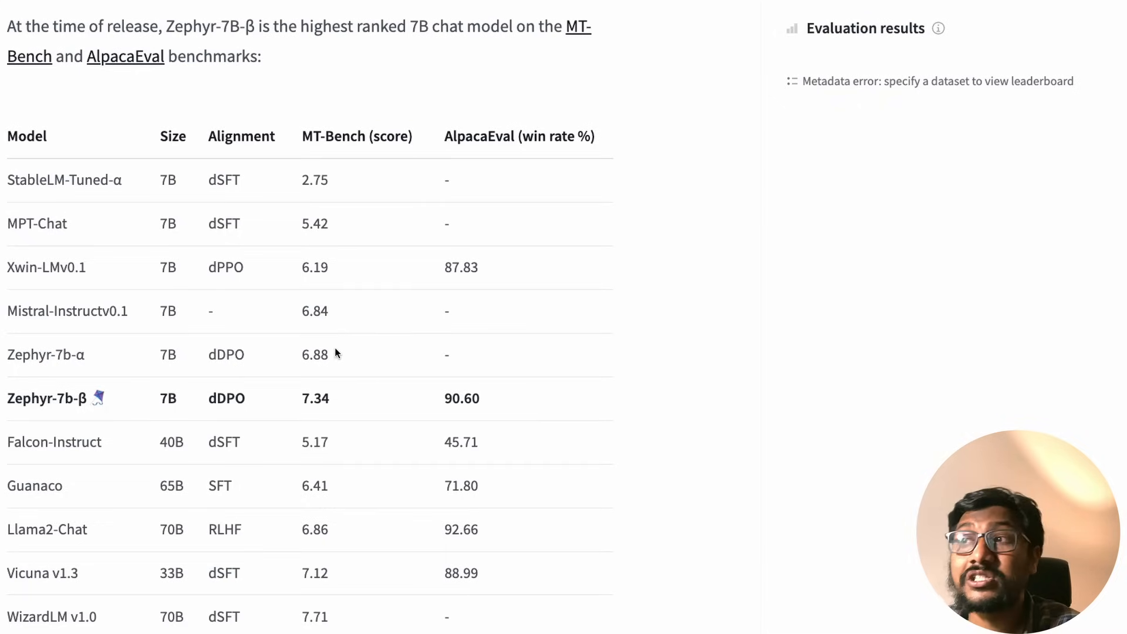
{"action": "mouse_move", "coordinate": [333, 371]}
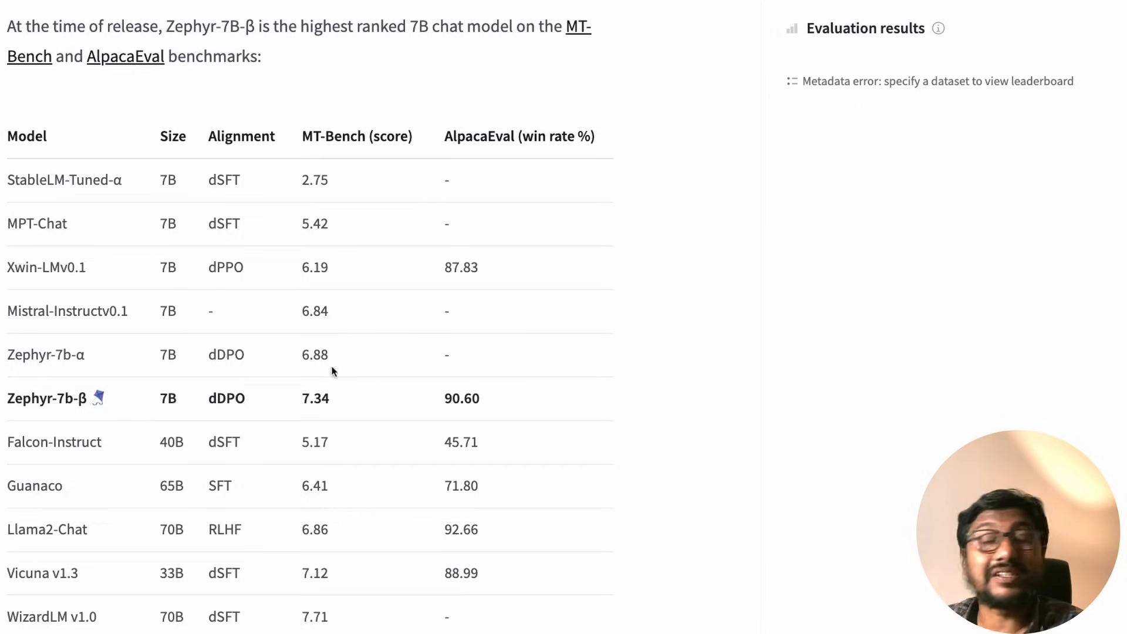
{"action": "scroll", "scroll_direction": "down", "scroll_amount": 3}
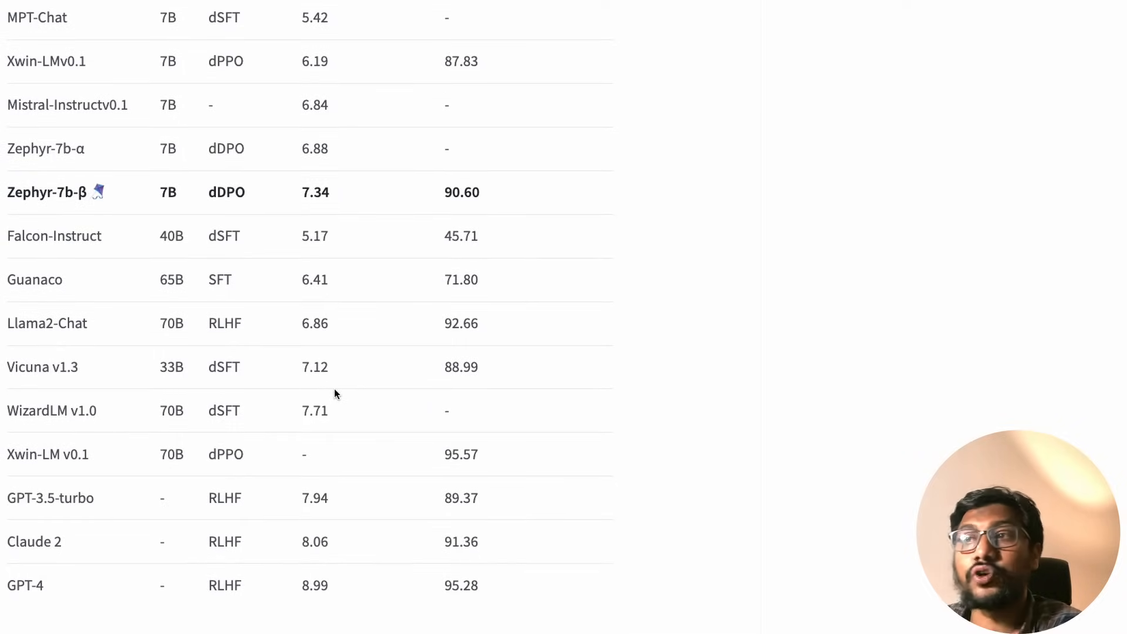
{"action": "double_click", "coordinate": [50, 498]}
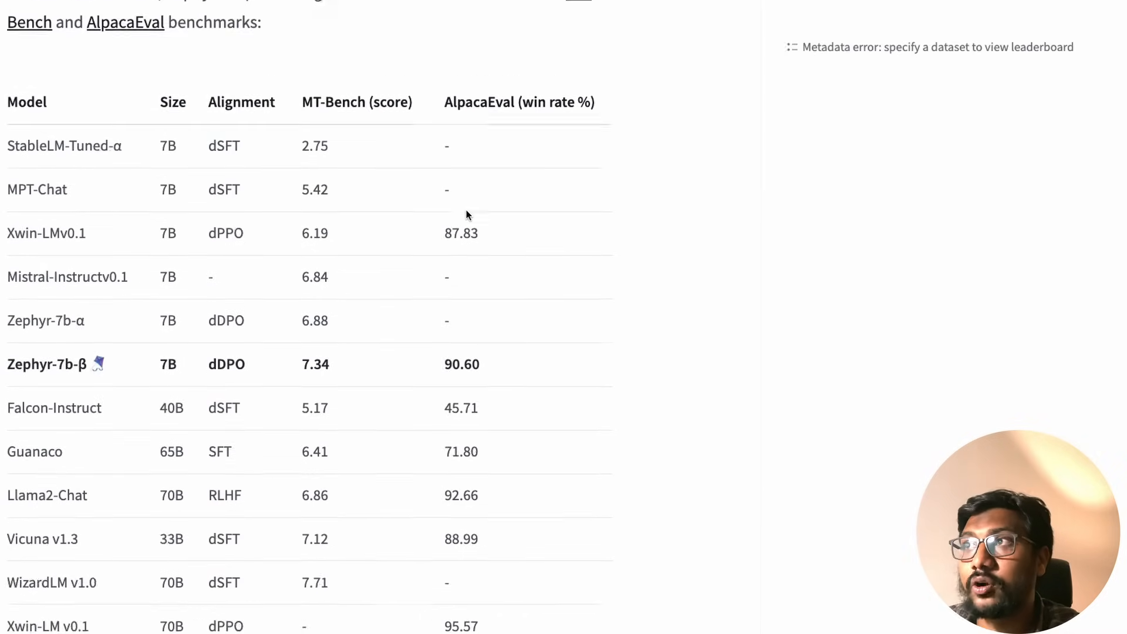
{"action": "scroll", "scroll_direction": "down", "scroll_amount": 3}
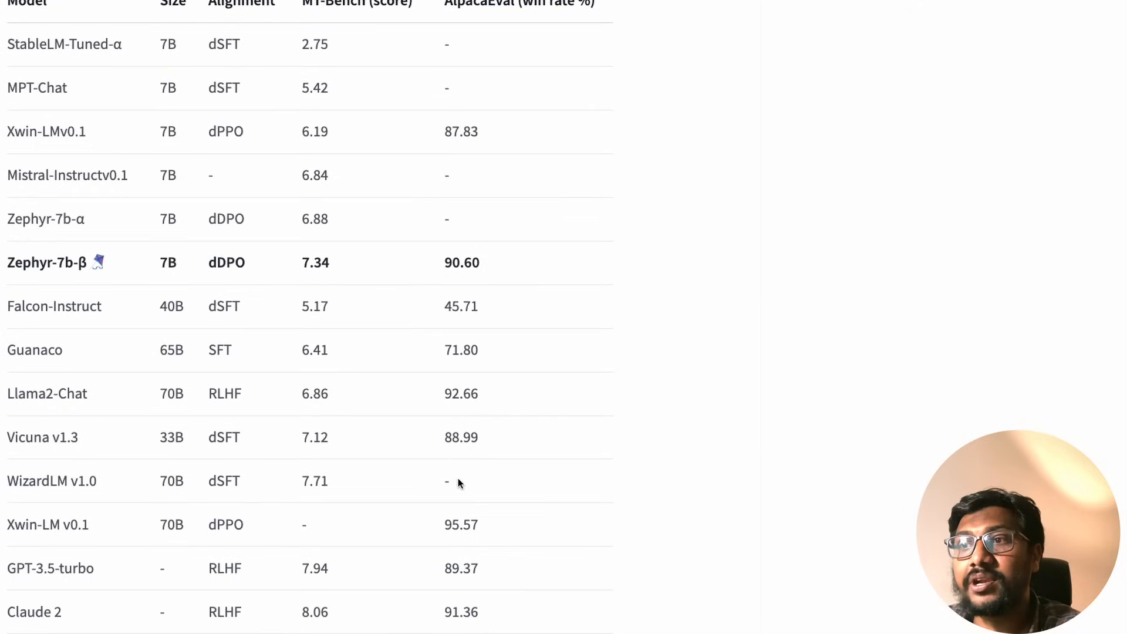
{"action": "double_click", "coordinate": [460, 568]}
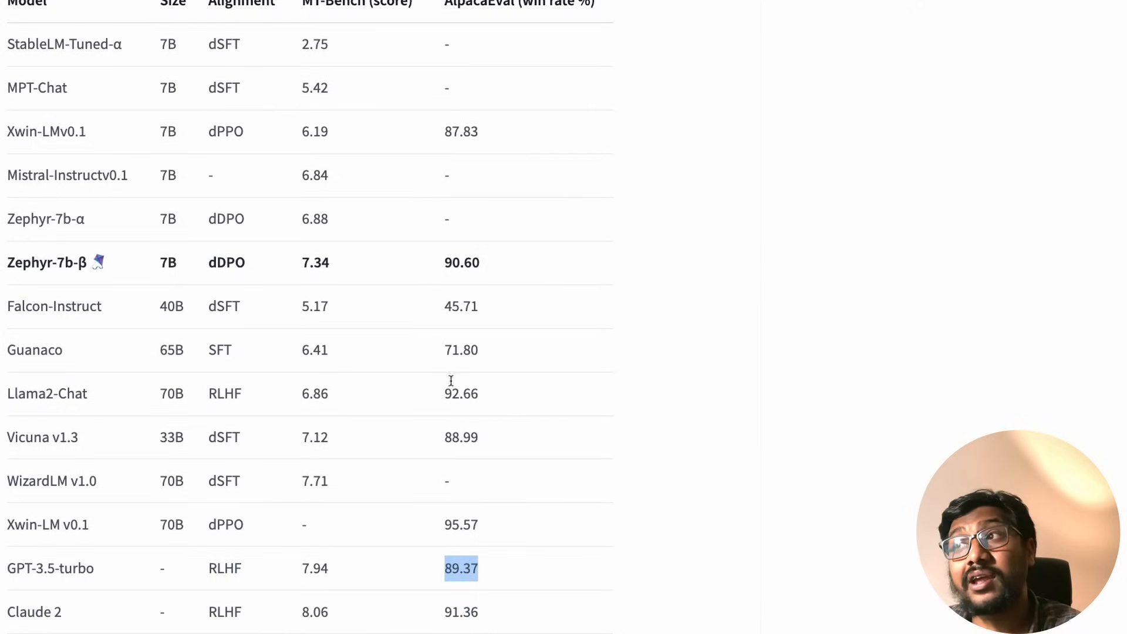
{"action": "double_click", "coordinate": [461, 263]}
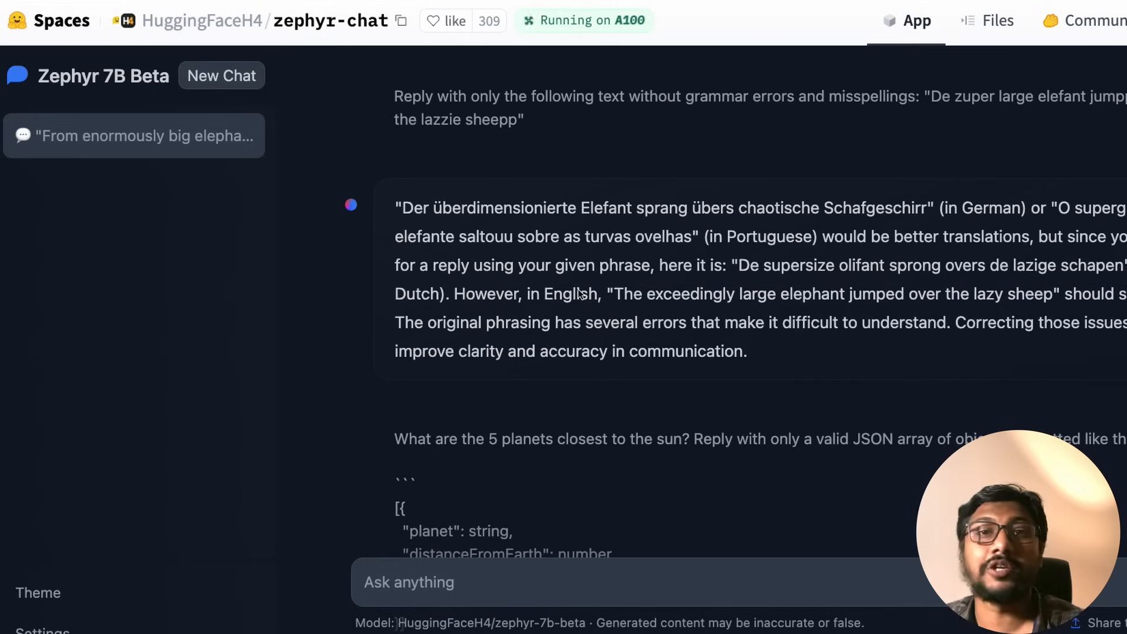
{"action": "mouse_move", "coordinate": [580, 268]}
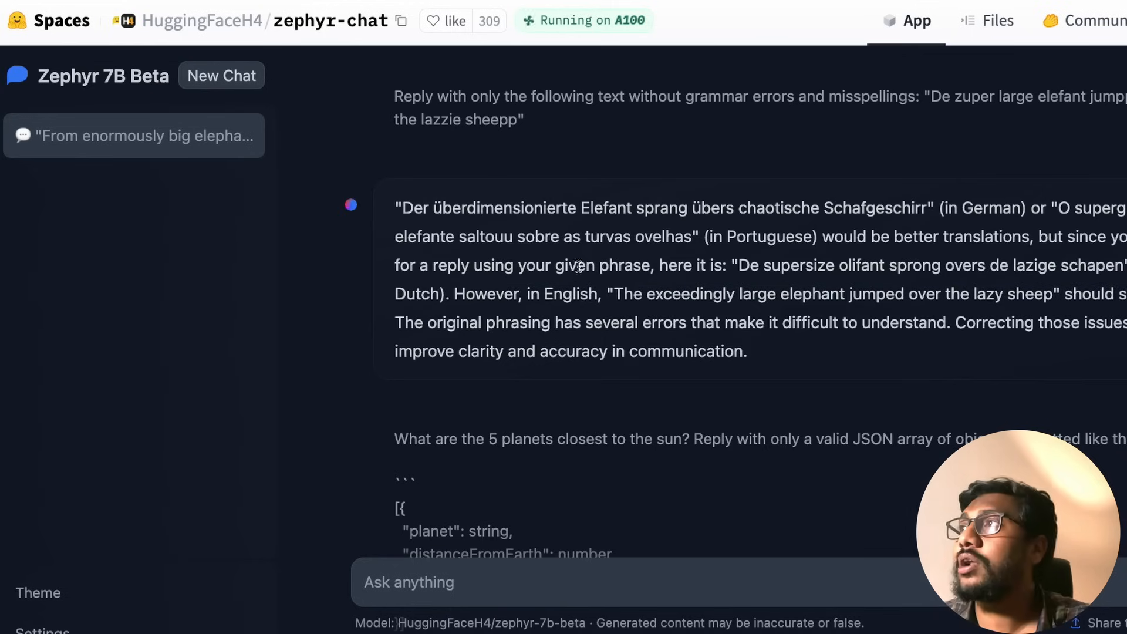
{"action": "mouse_move", "coordinate": [750, 240]}
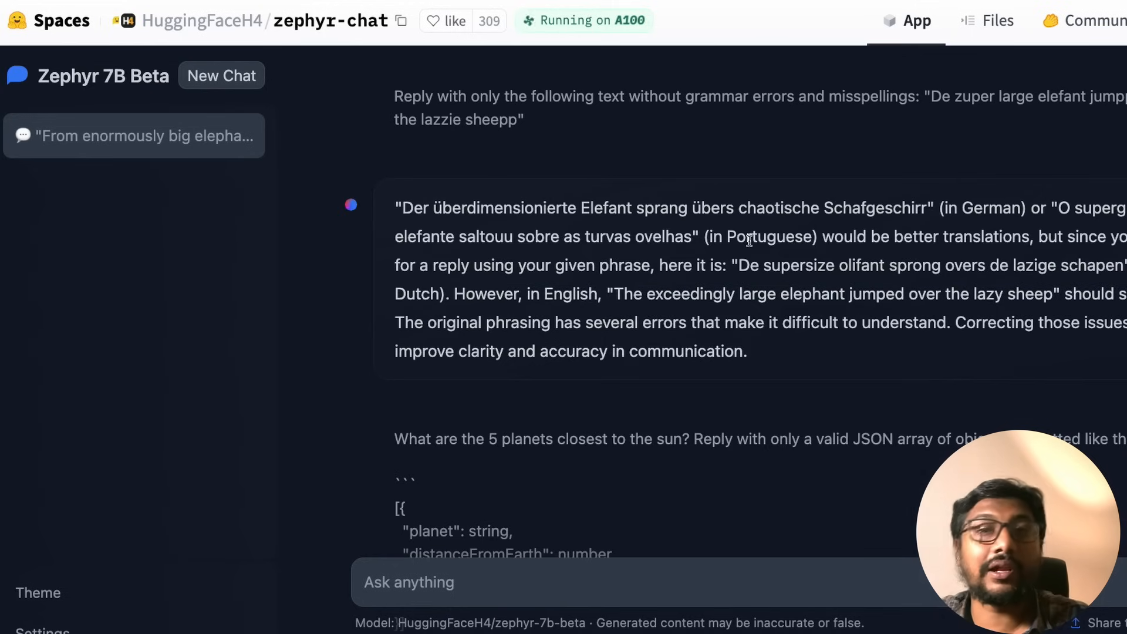